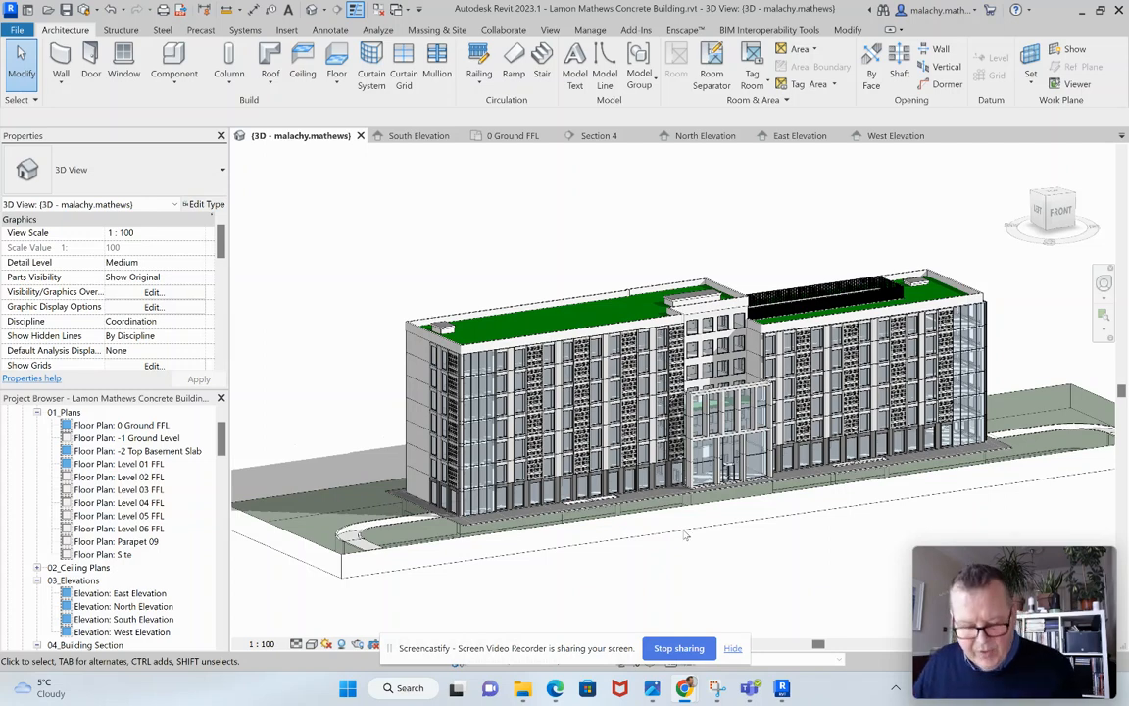
mouse_move(675, 472)
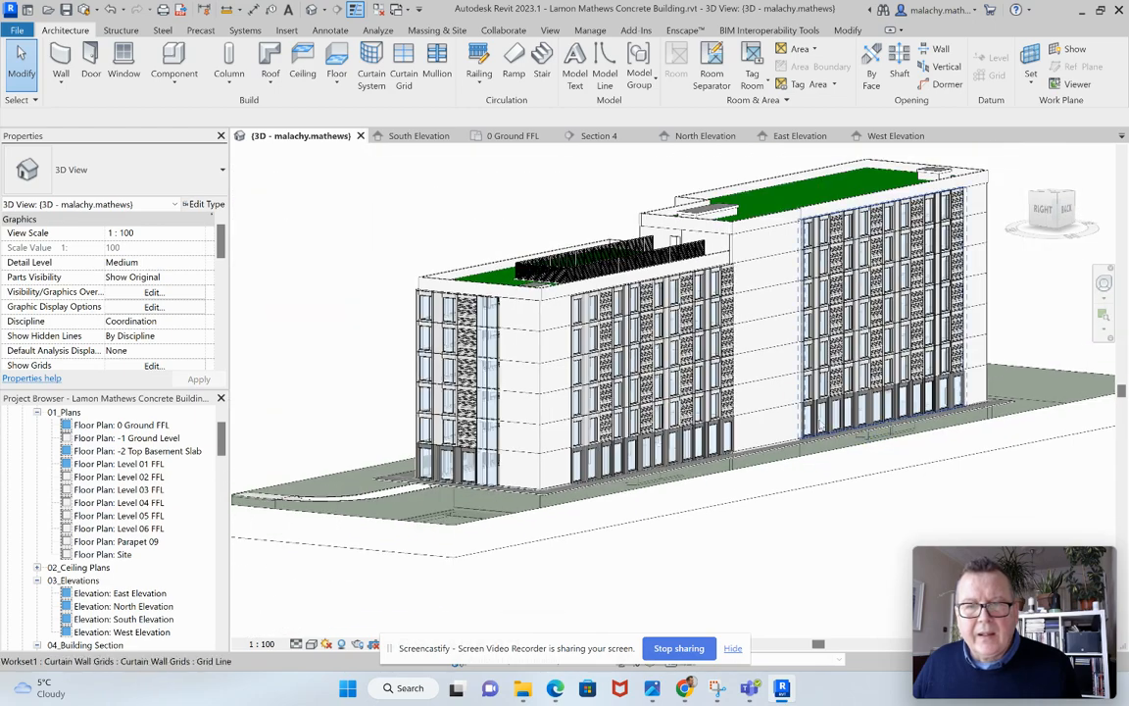
- Orbit around the rear, end and entrance facades, then switch to the Section 4 view
drag(686, 343, 490, 324)
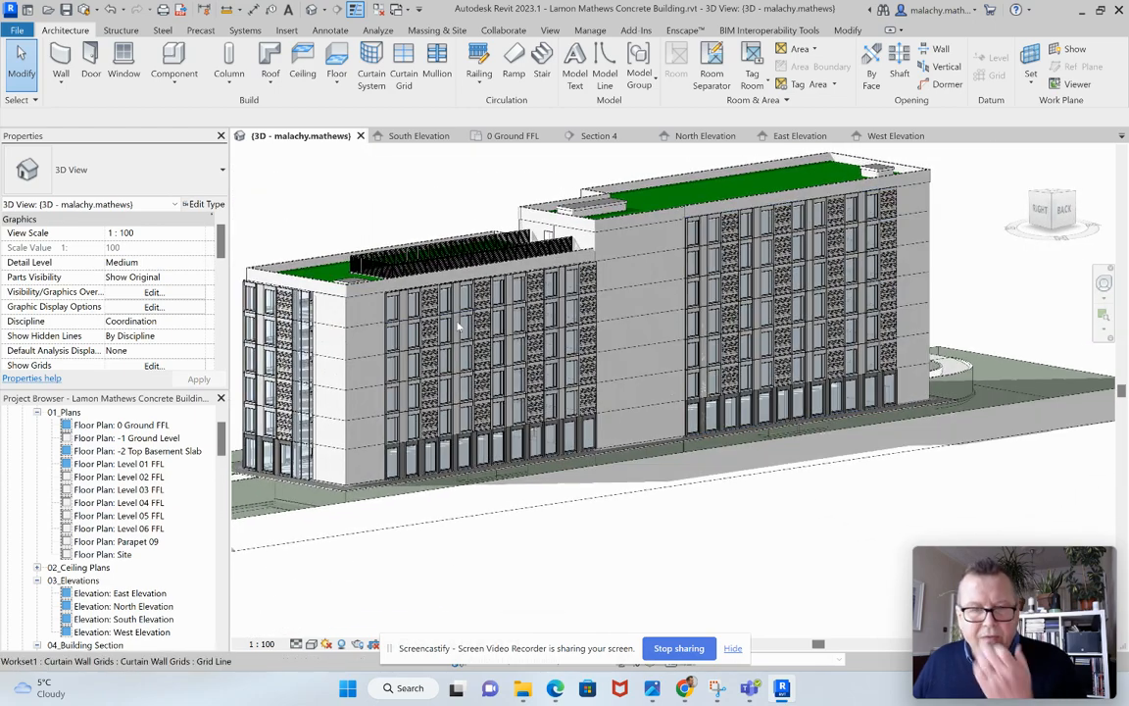
mouse_move(459, 323)
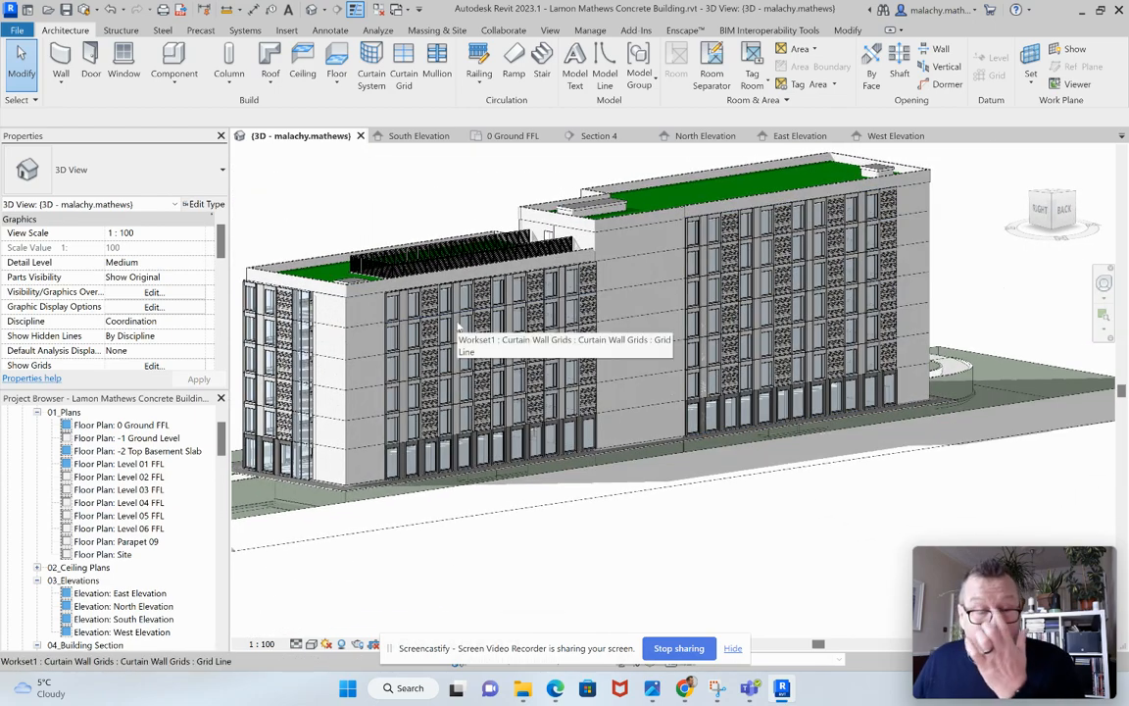
mouse_move(802, 365)
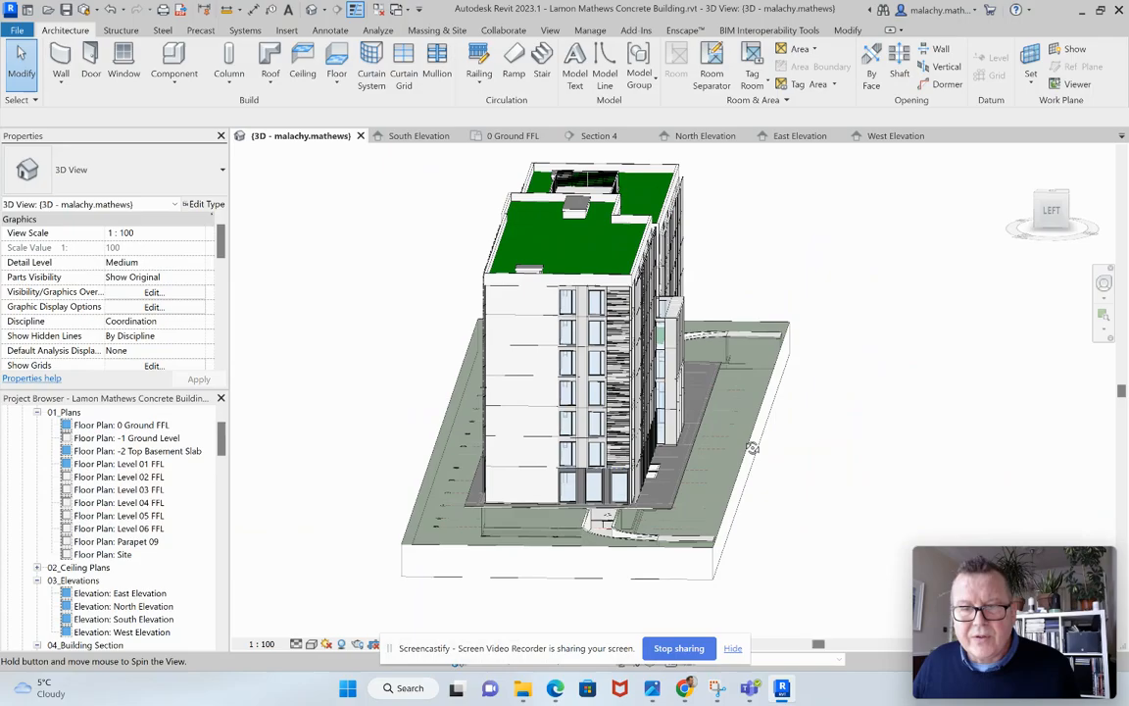
drag(752, 449, 632, 455)
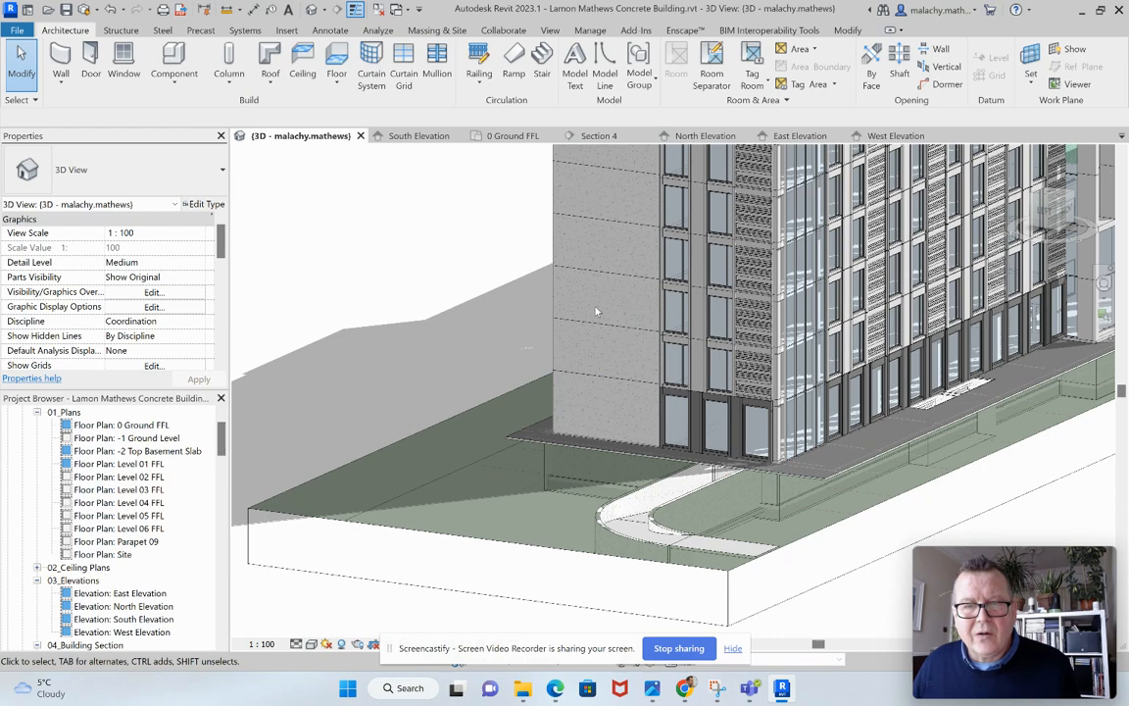
drag(686, 392, 588, 343)
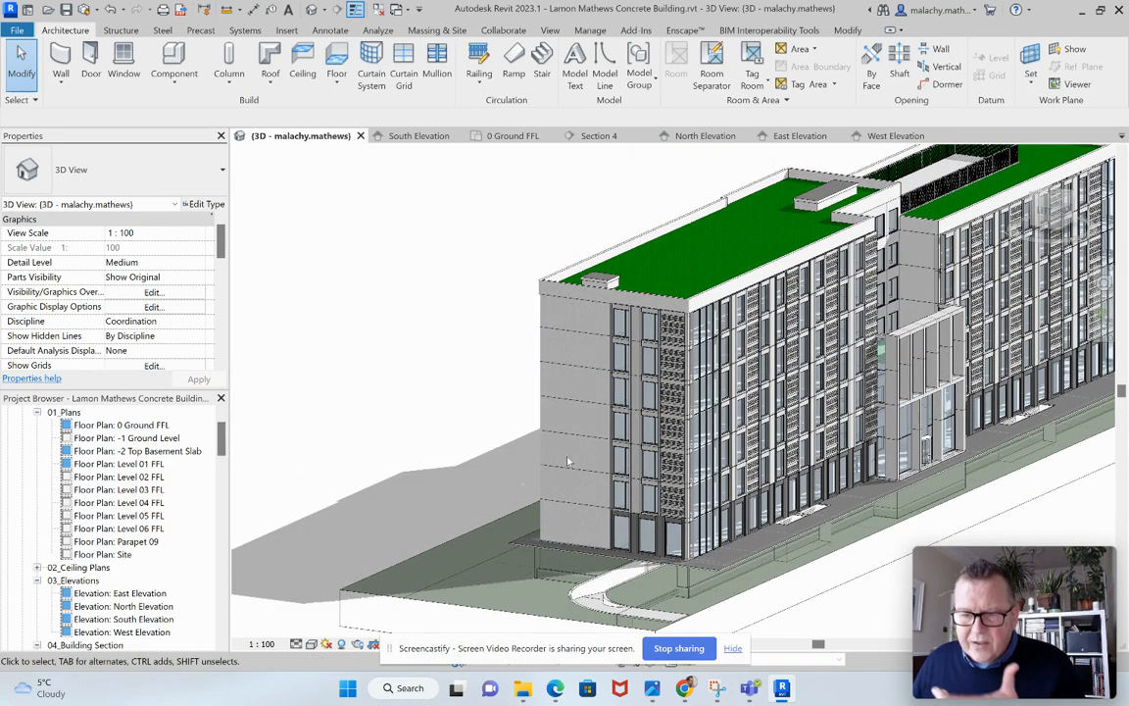
mouse_move(565, 417)
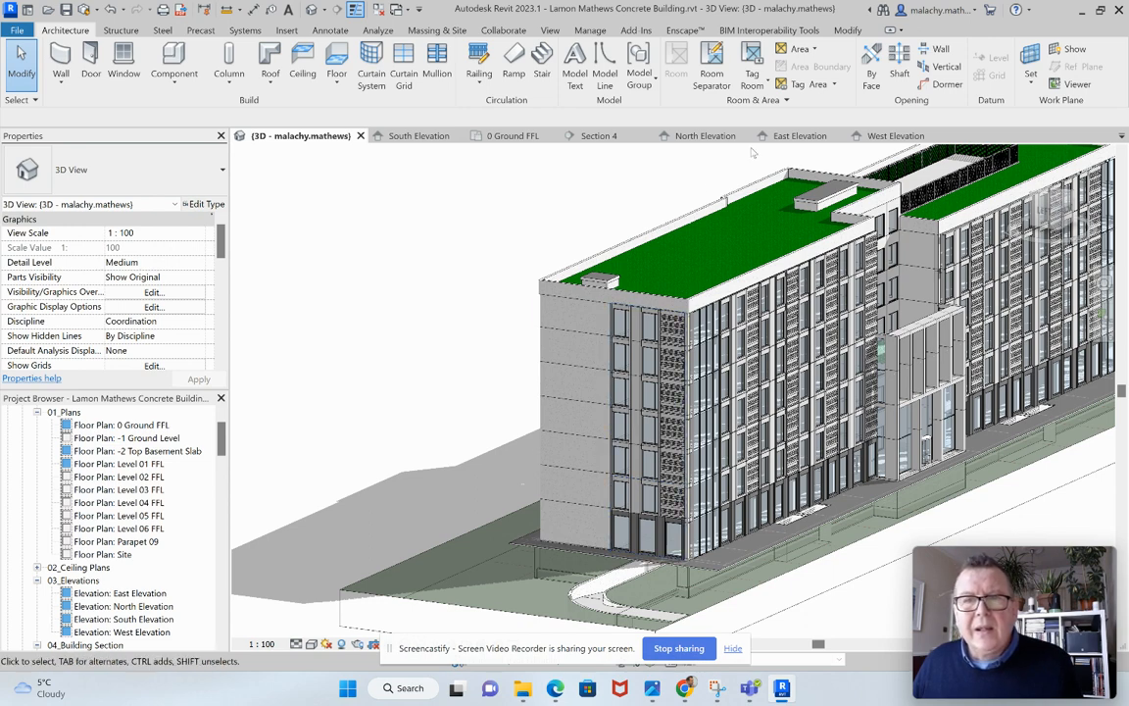
click(592, 135)
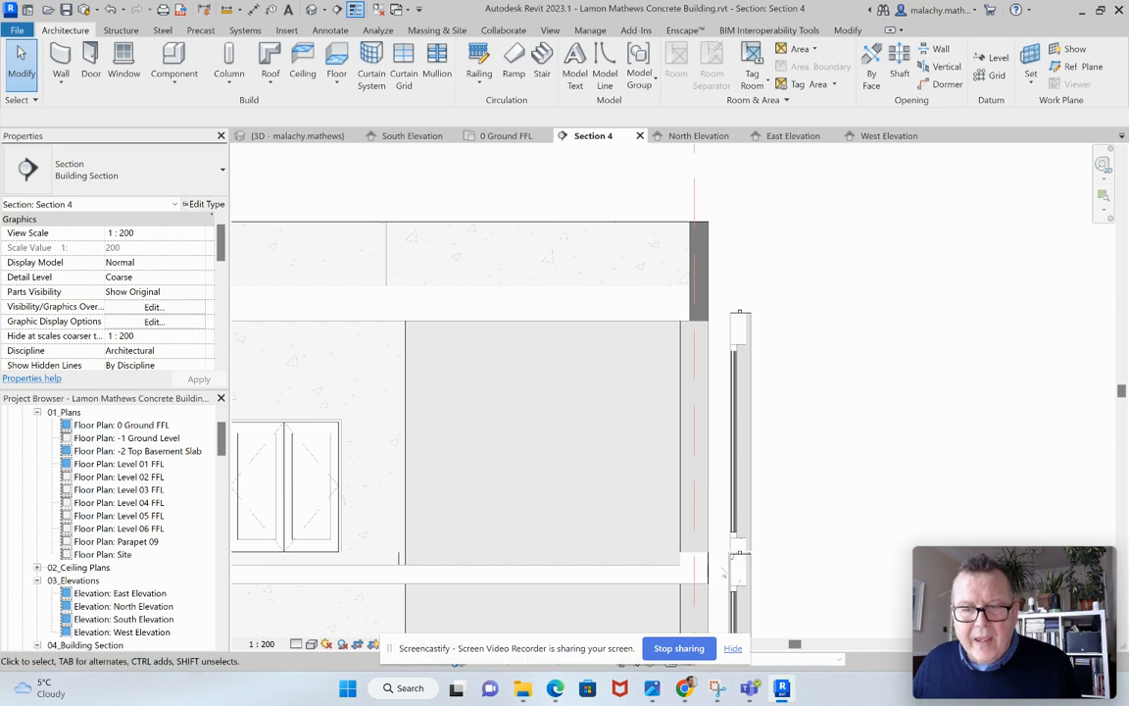
mouse_move(719, 576)
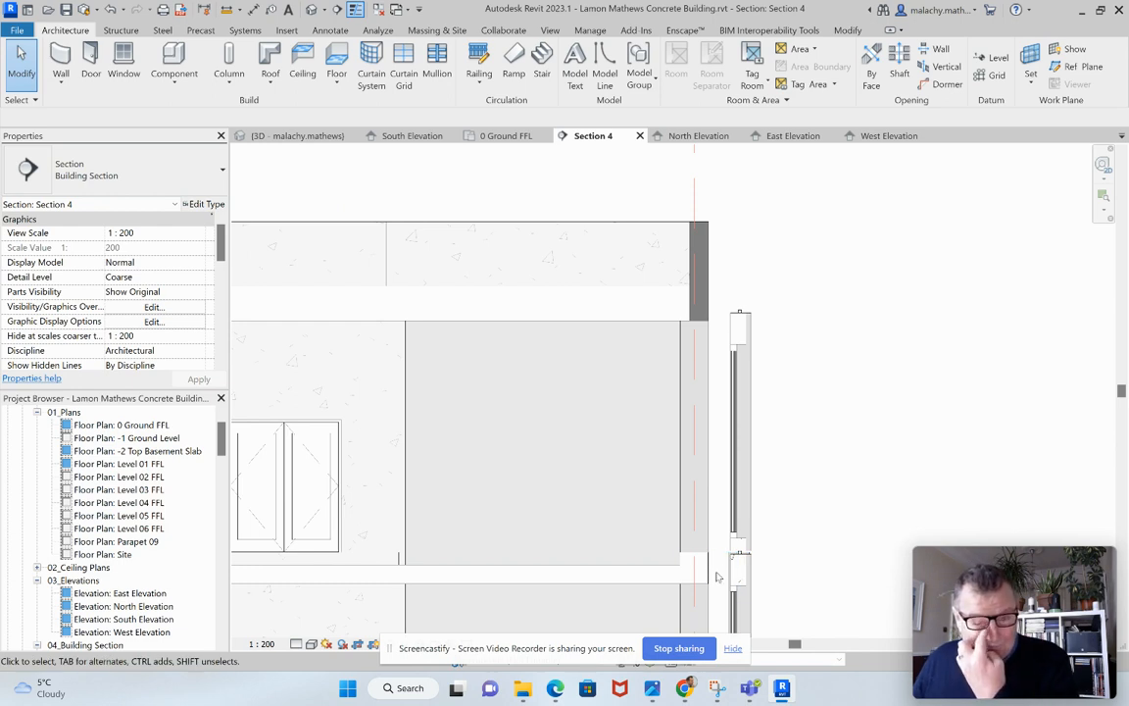
mouse_move(721, 576)
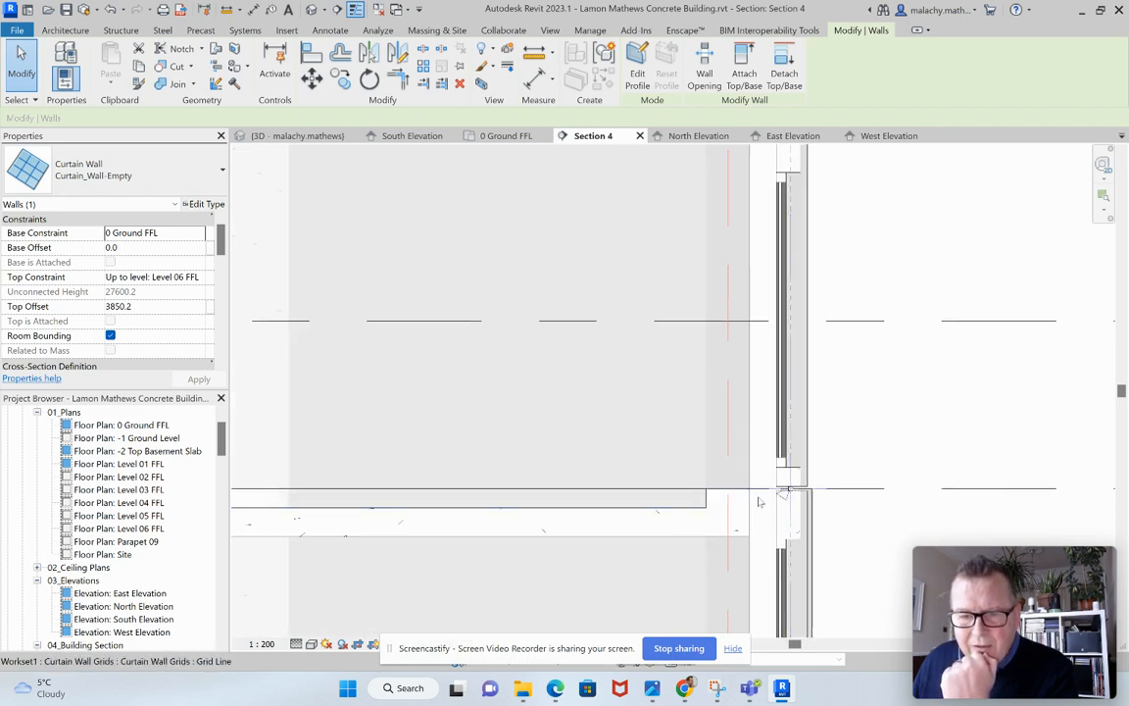
- Select the curtain wall to check its 0 Ground FFL to Level 06 FFL constraints near the parapet
click(792, 490)
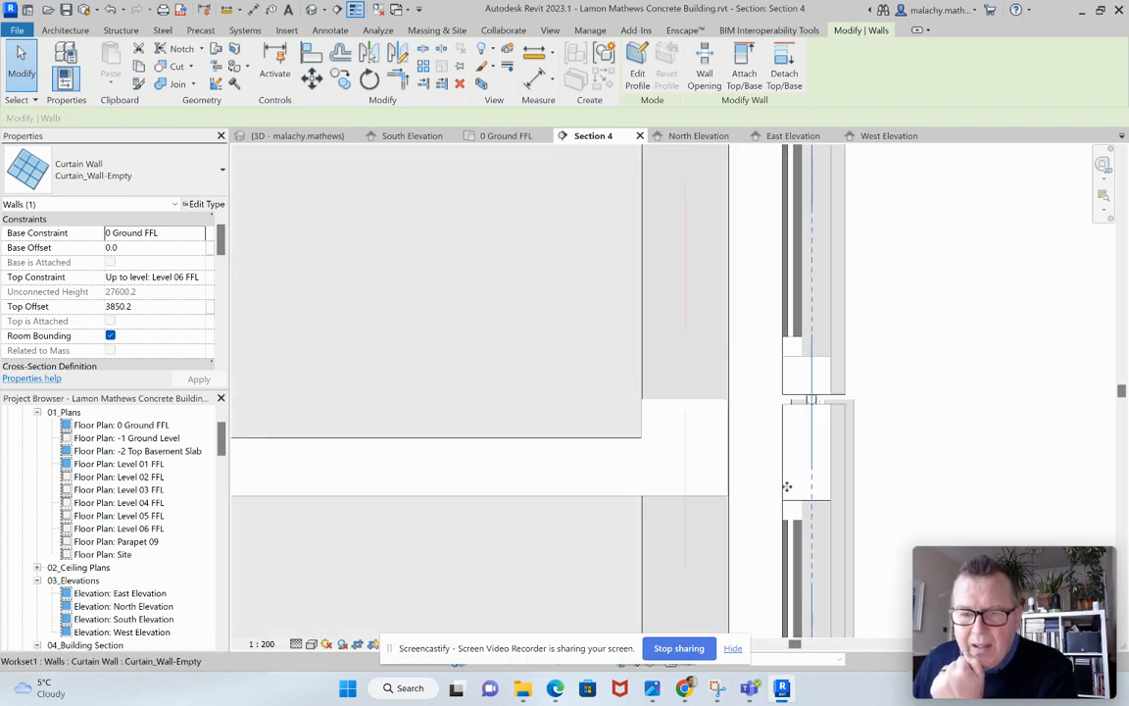
mouse_move(811, 465)
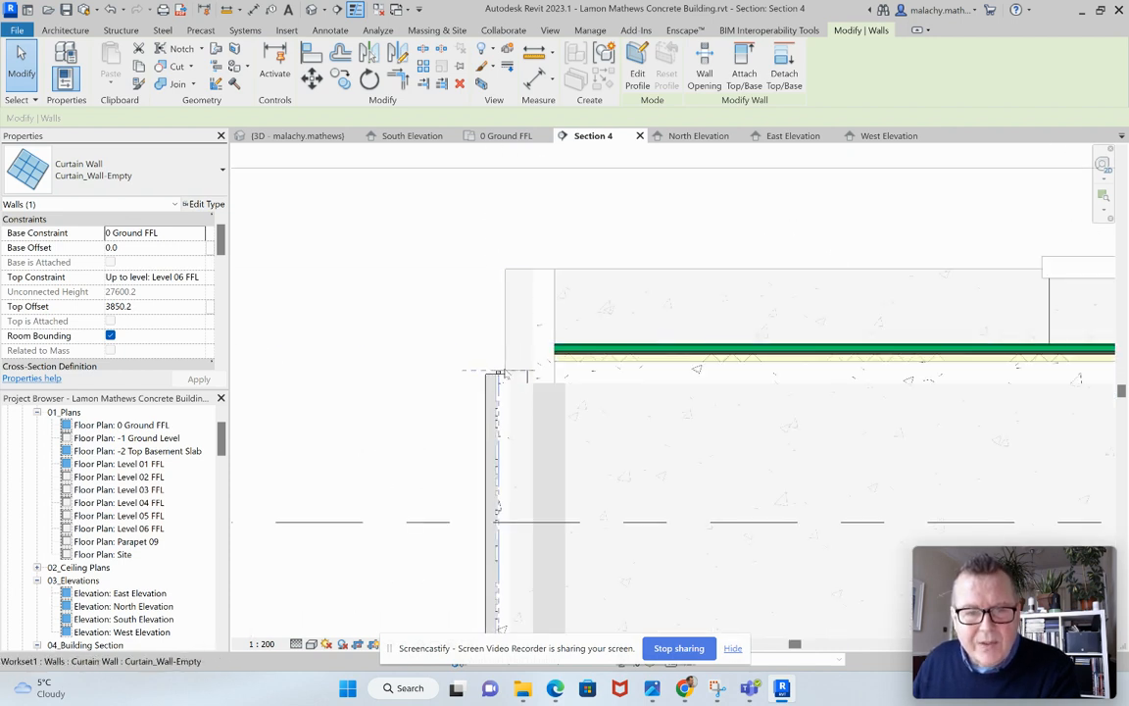
mouse_move(516, 432)
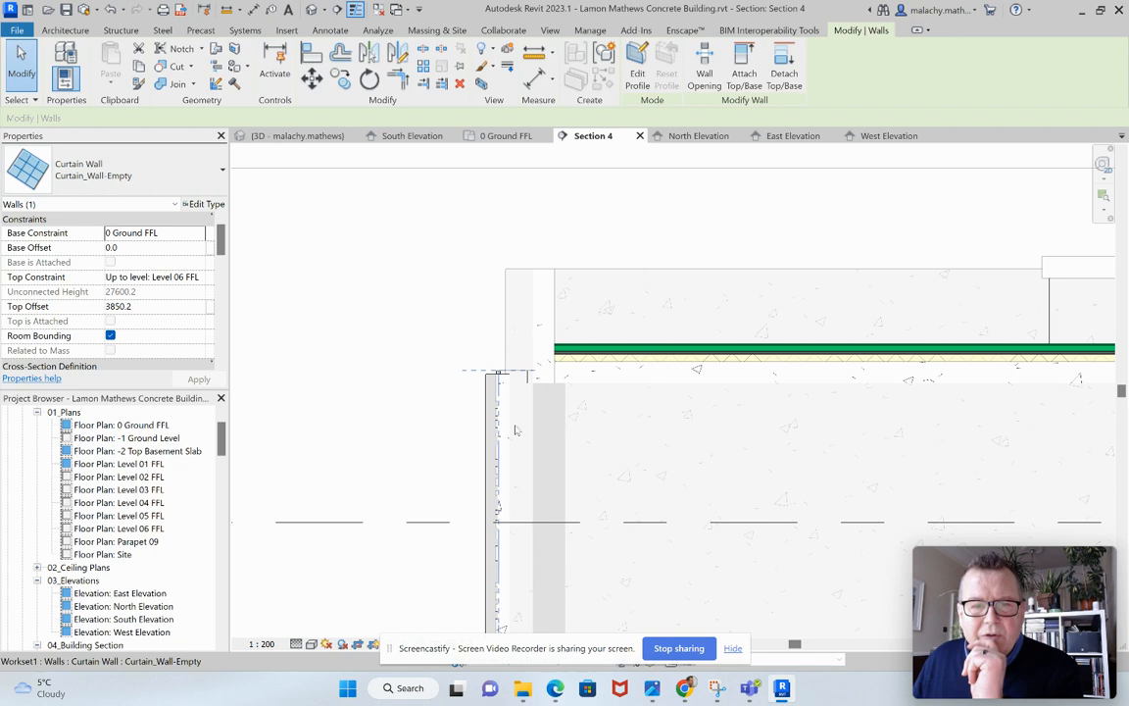
click(537, 397)
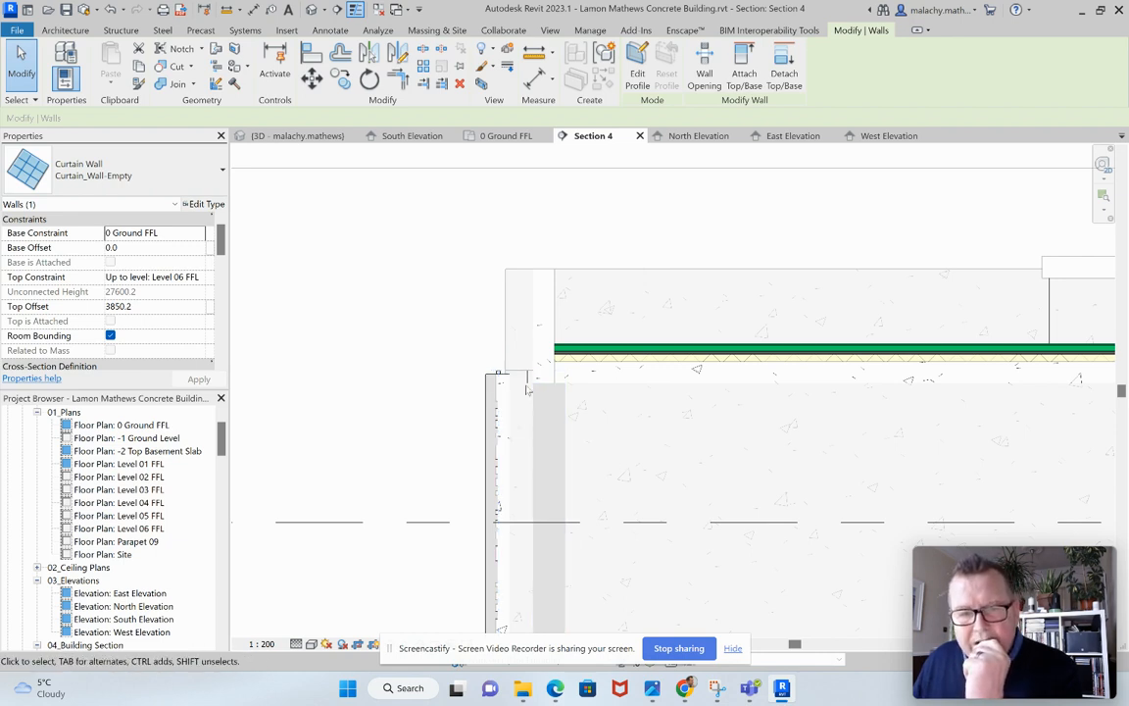
click(545, 353)
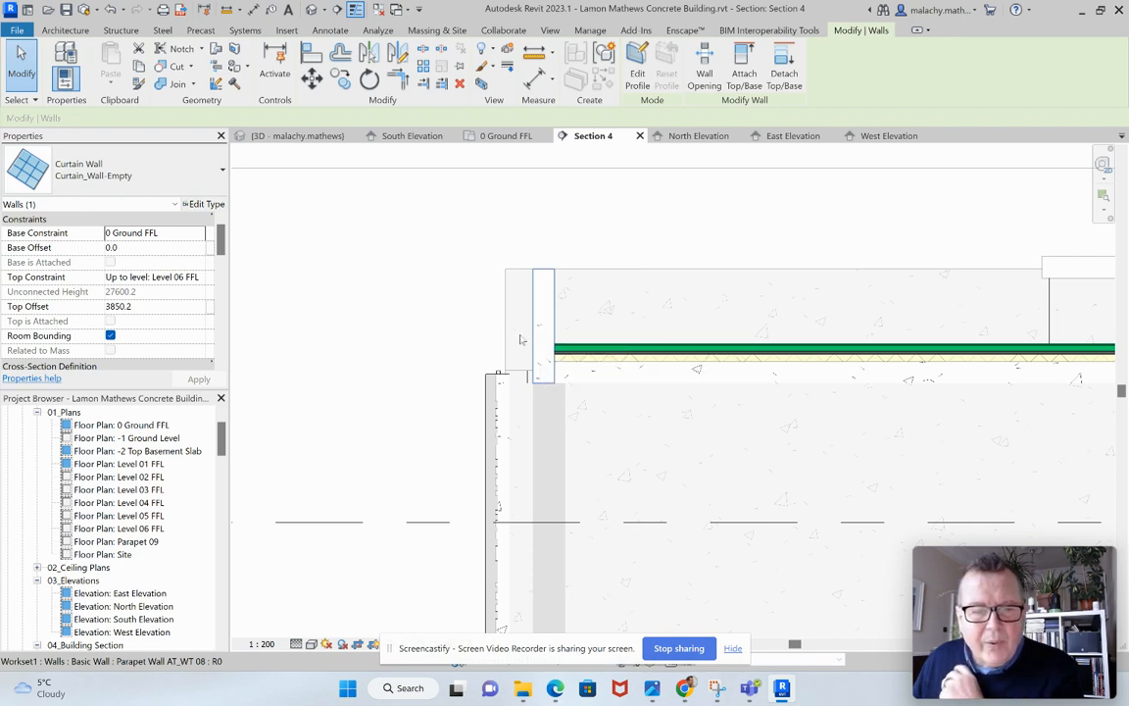
mouse_move(540, 339)
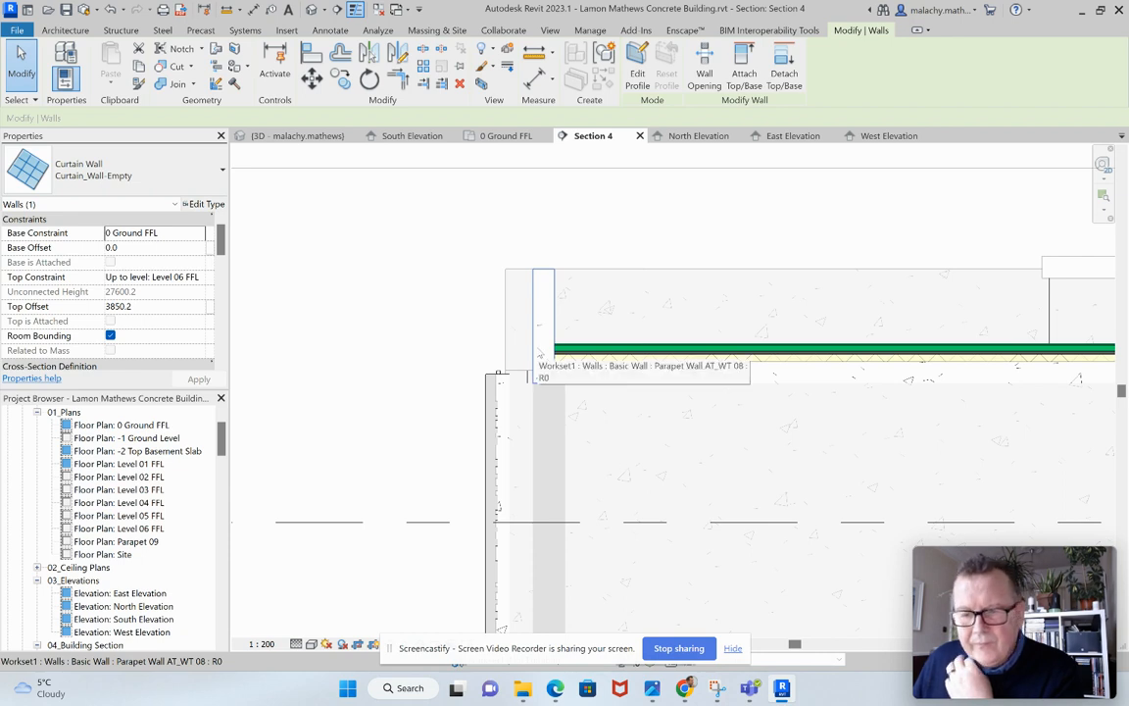
mouse_move(536, 350)
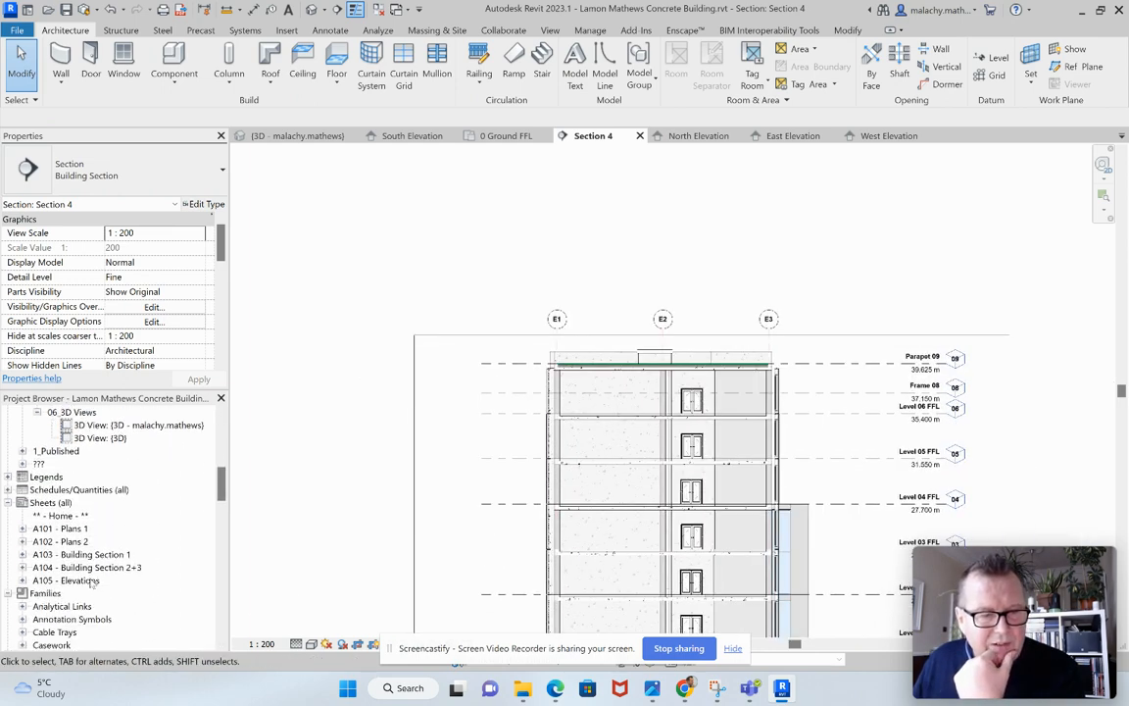
- Inspect the South Elevation viewport on sheet A105 - Elevations, then open sheet A104 - Building Section 2+3
double_click(72, 580)
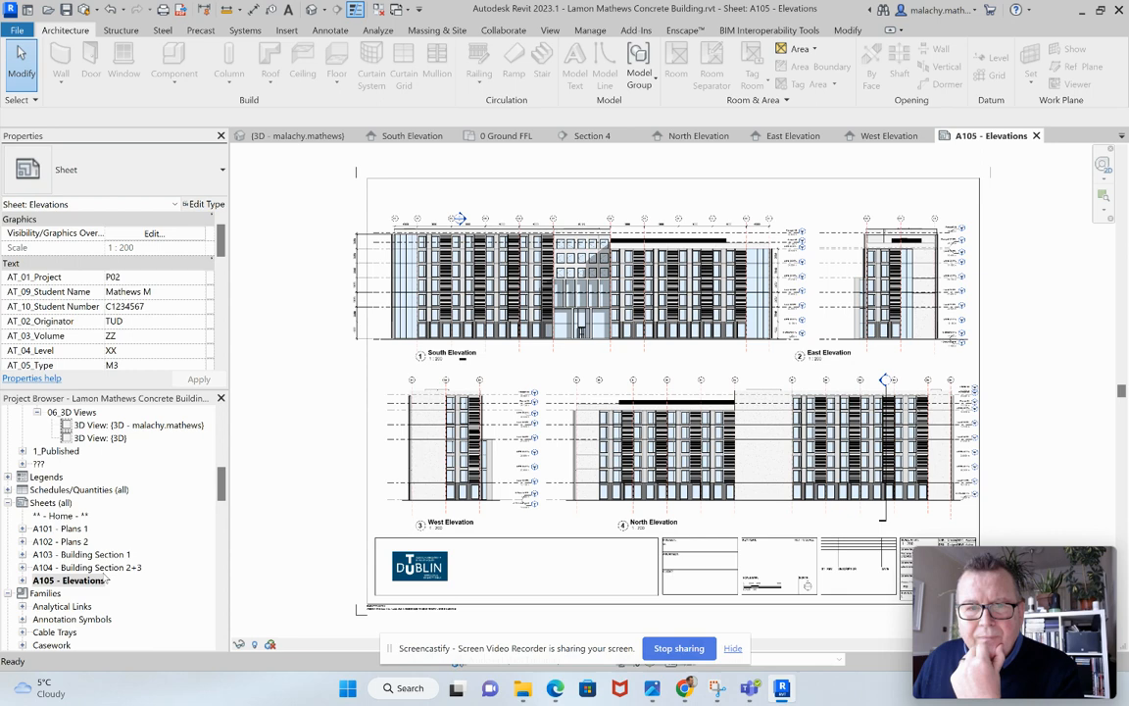
click(569, 285)
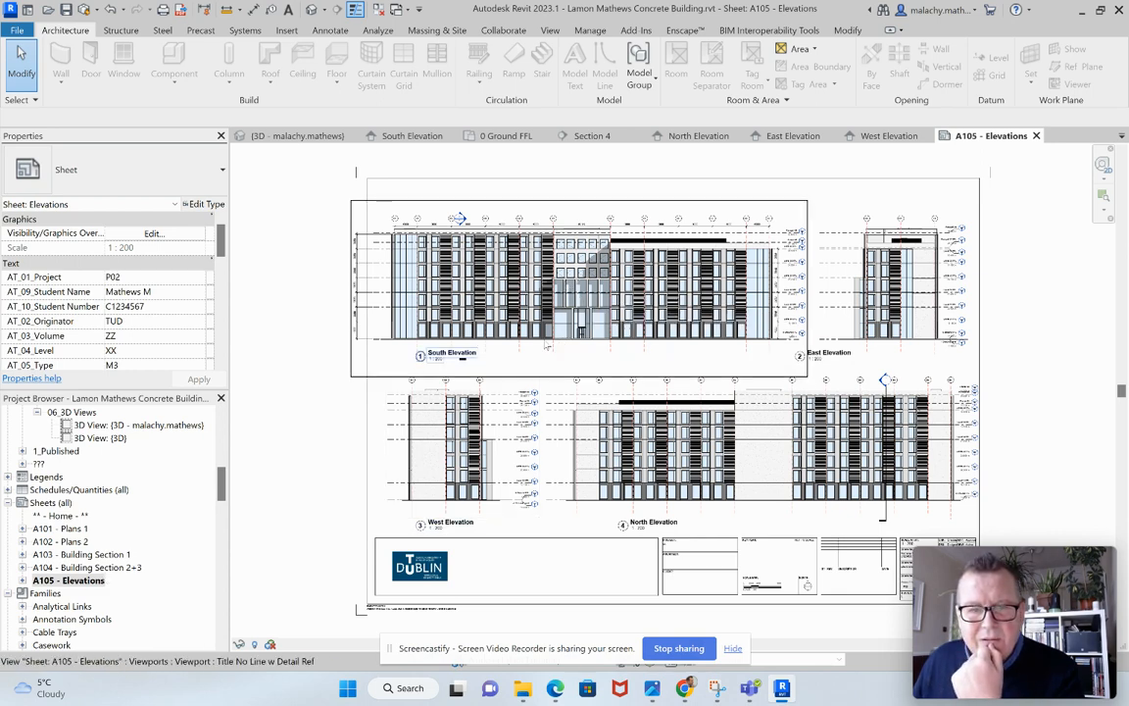
mouse_move(564, 359)
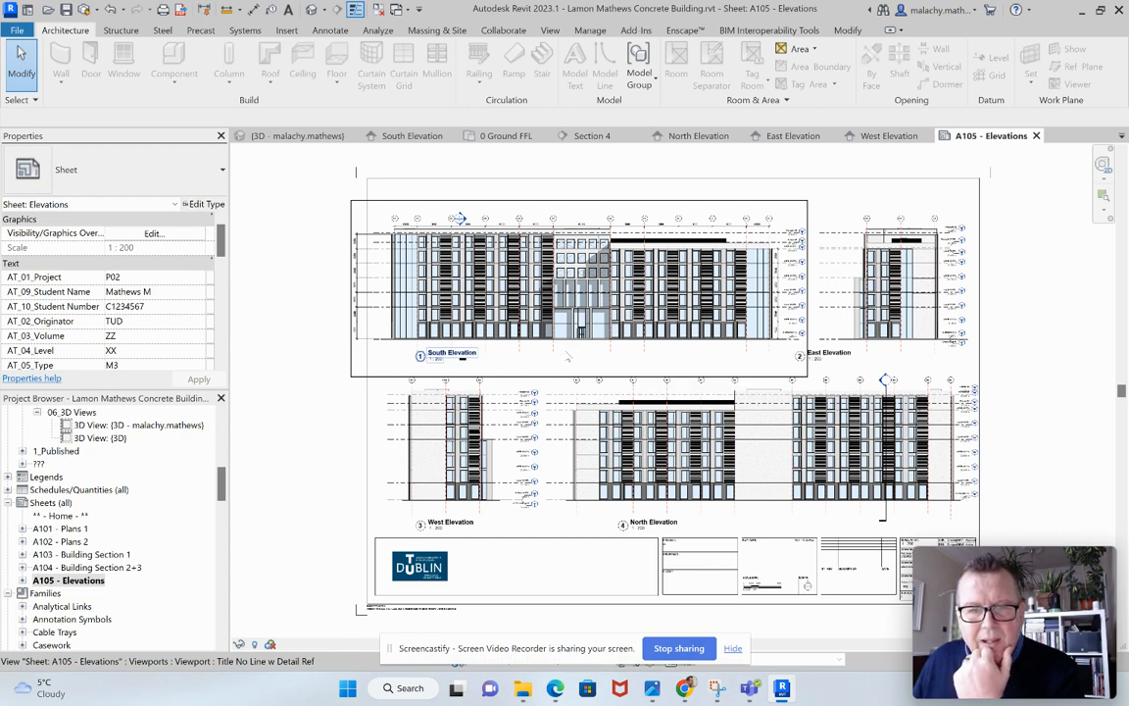
mouse_move(569, 368)
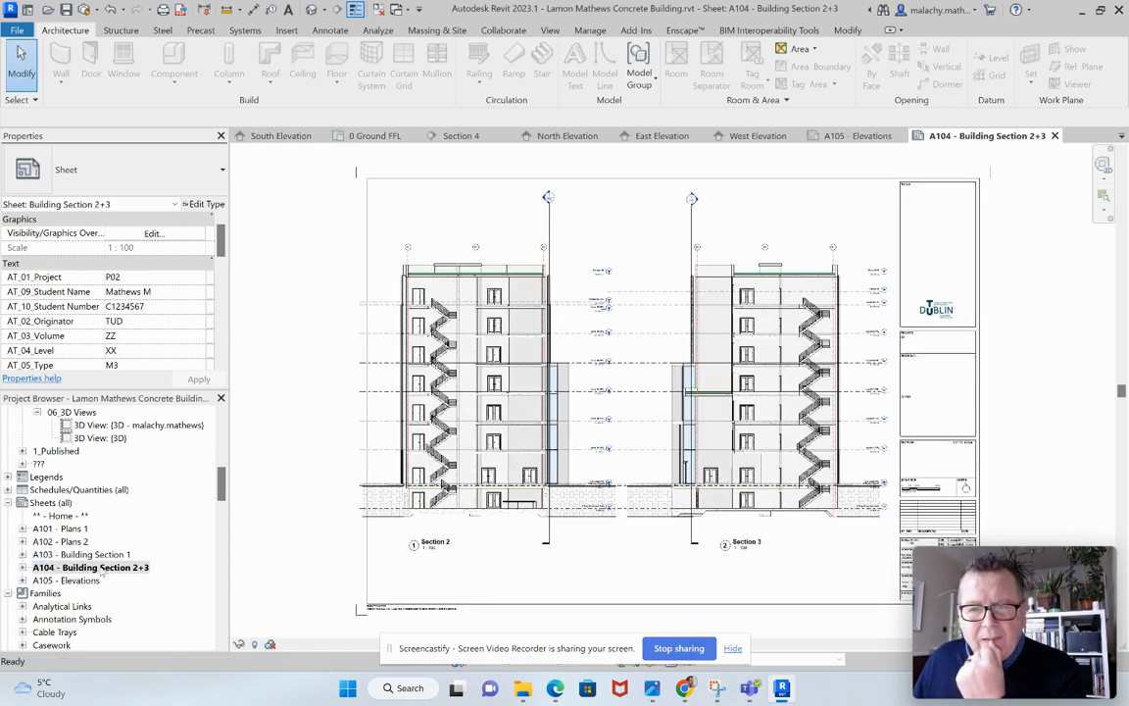
click(488, 372)
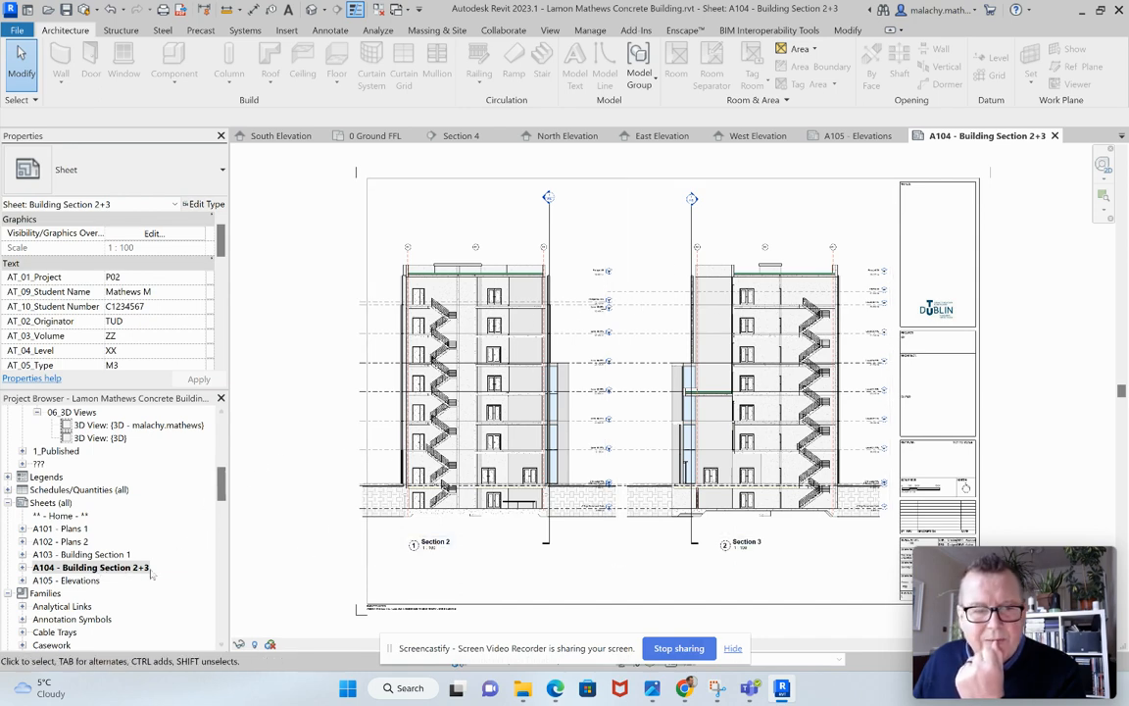
double_click(84, 554)
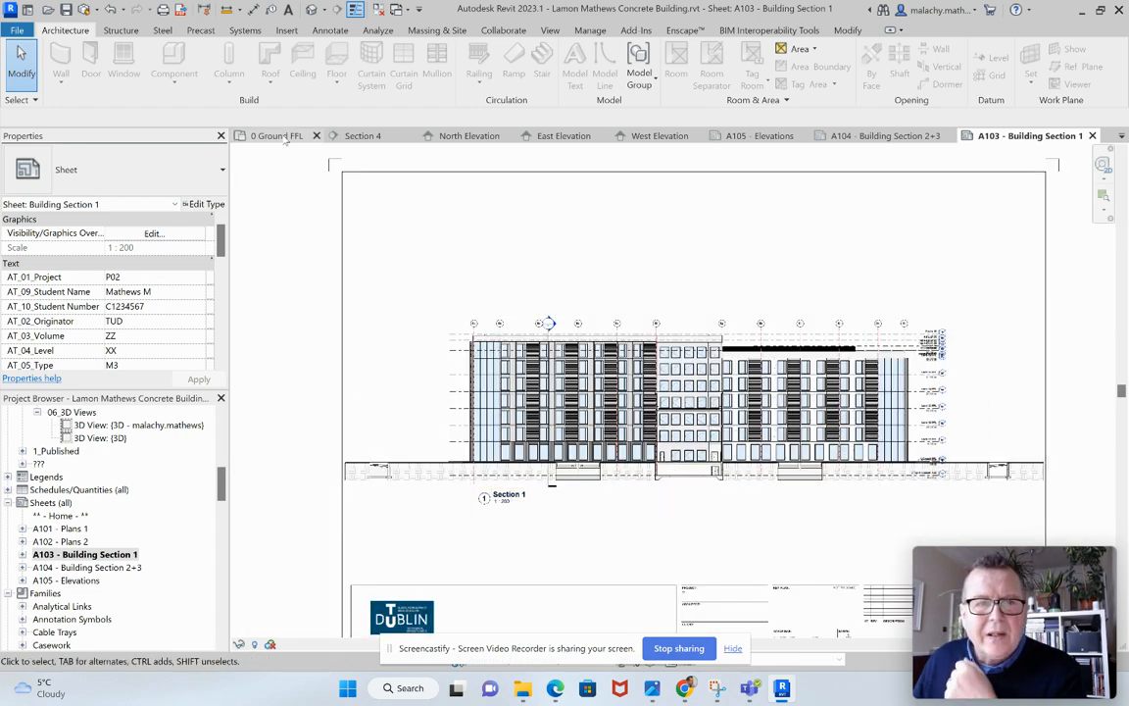
- Open the Level 01 FFL plan, set its scale to 1:100, and inspect the section line
click(277, 135)
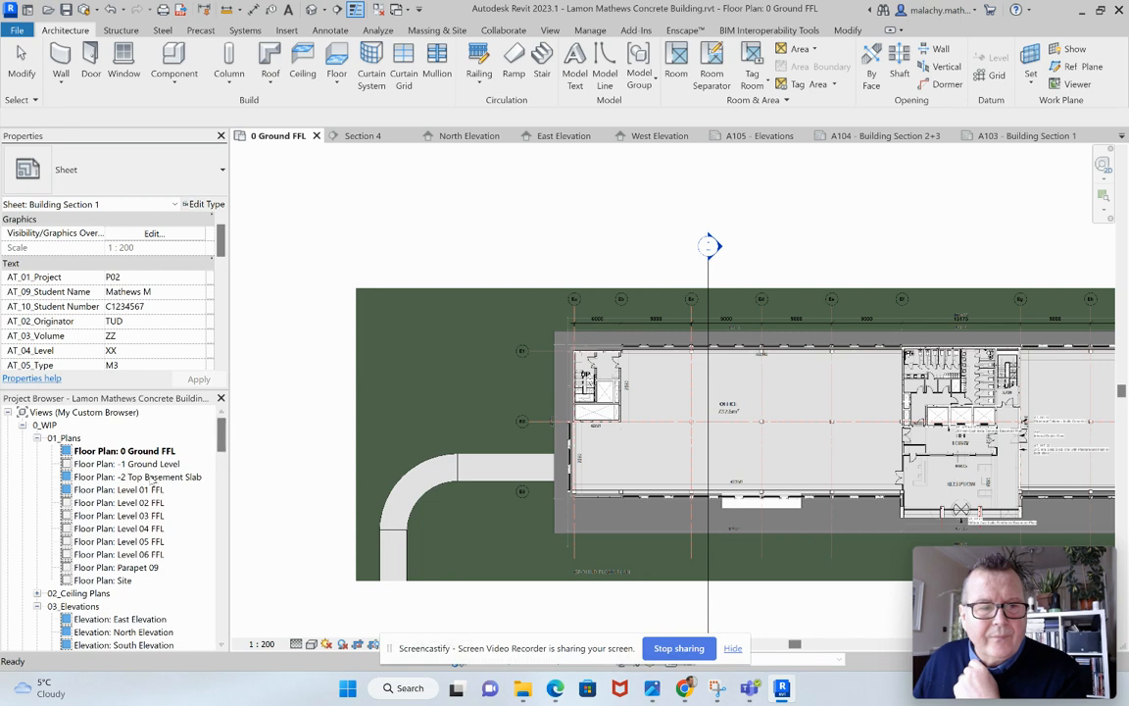
double_click(121, 489)
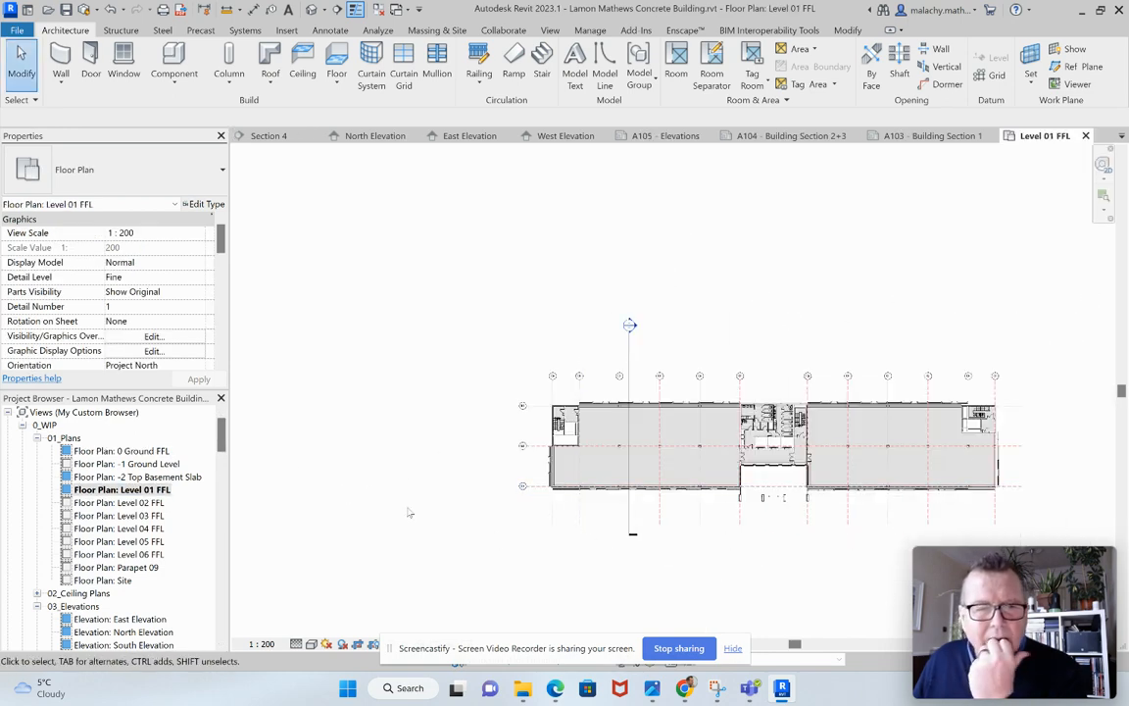
mouse_move(373, 471)
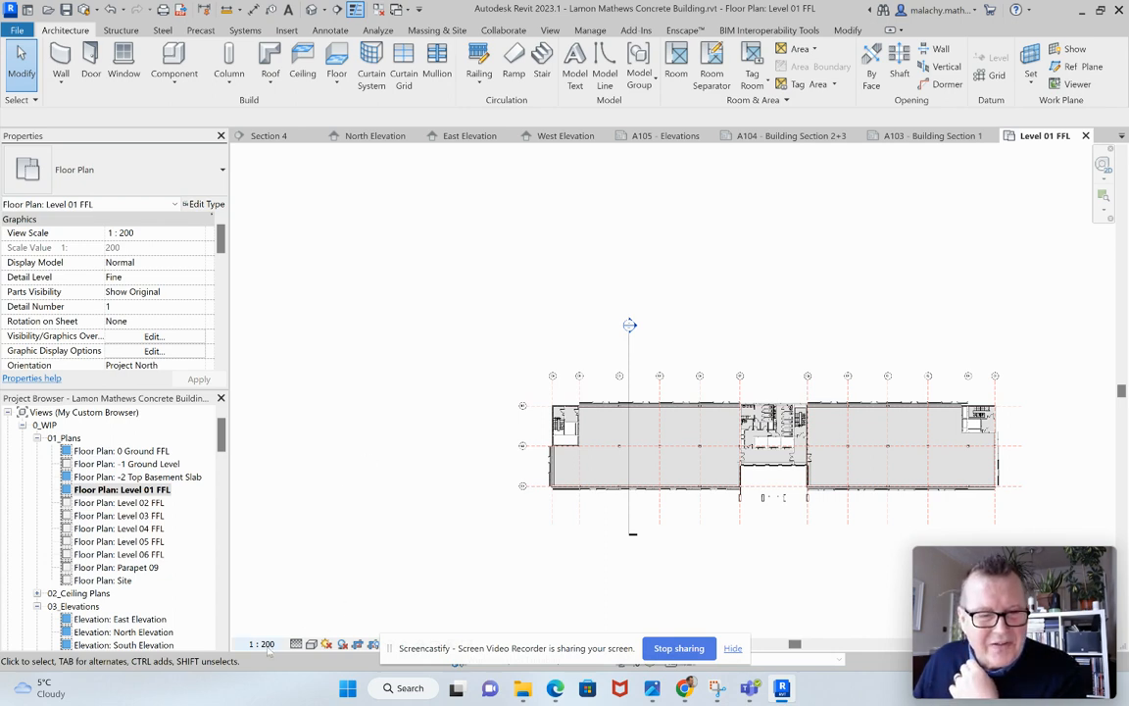
click(262, 644)
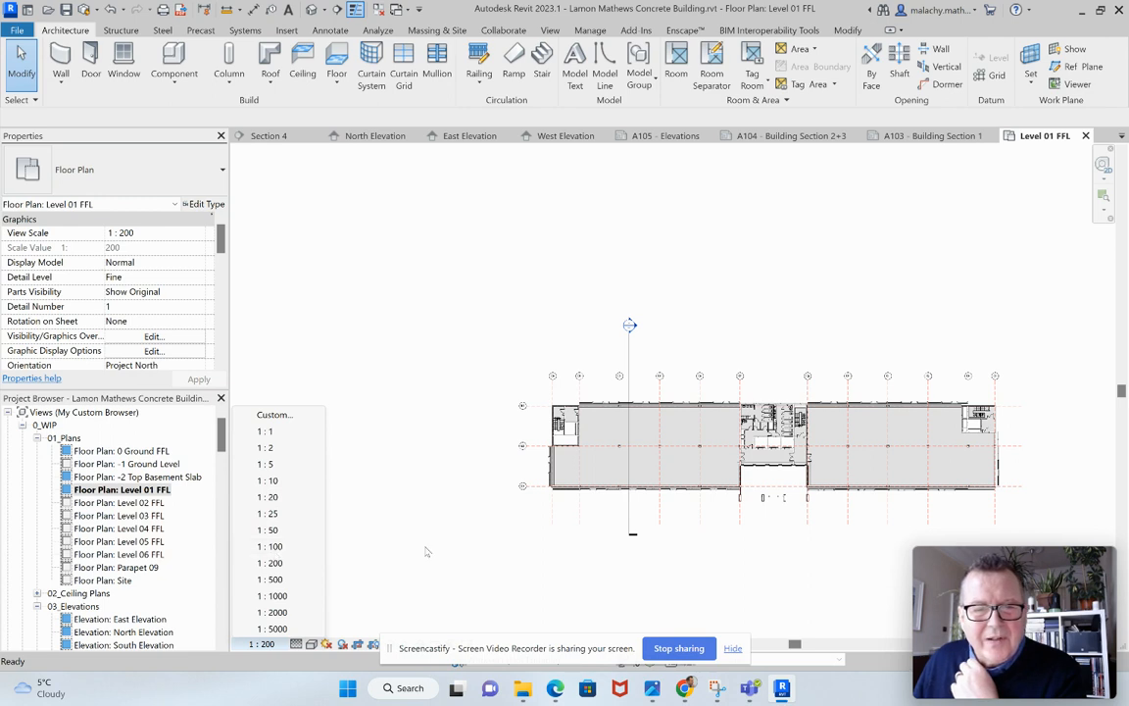
click(269, 546)
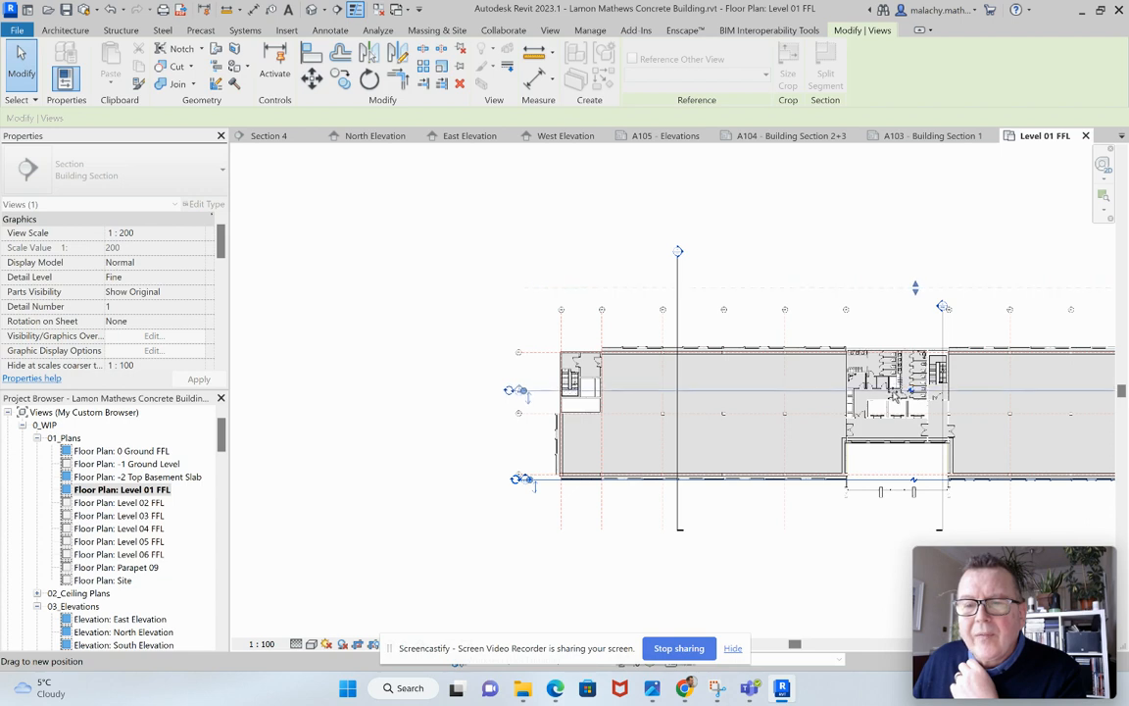
click(456, 457)
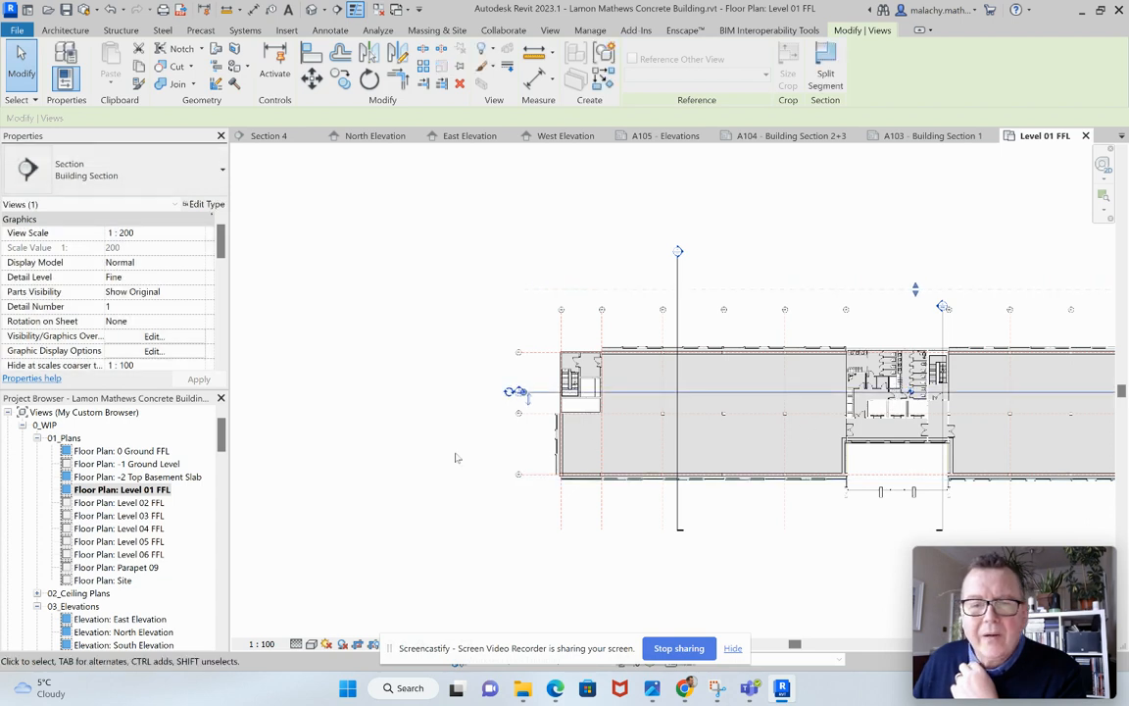
mouse_move(476, 436)
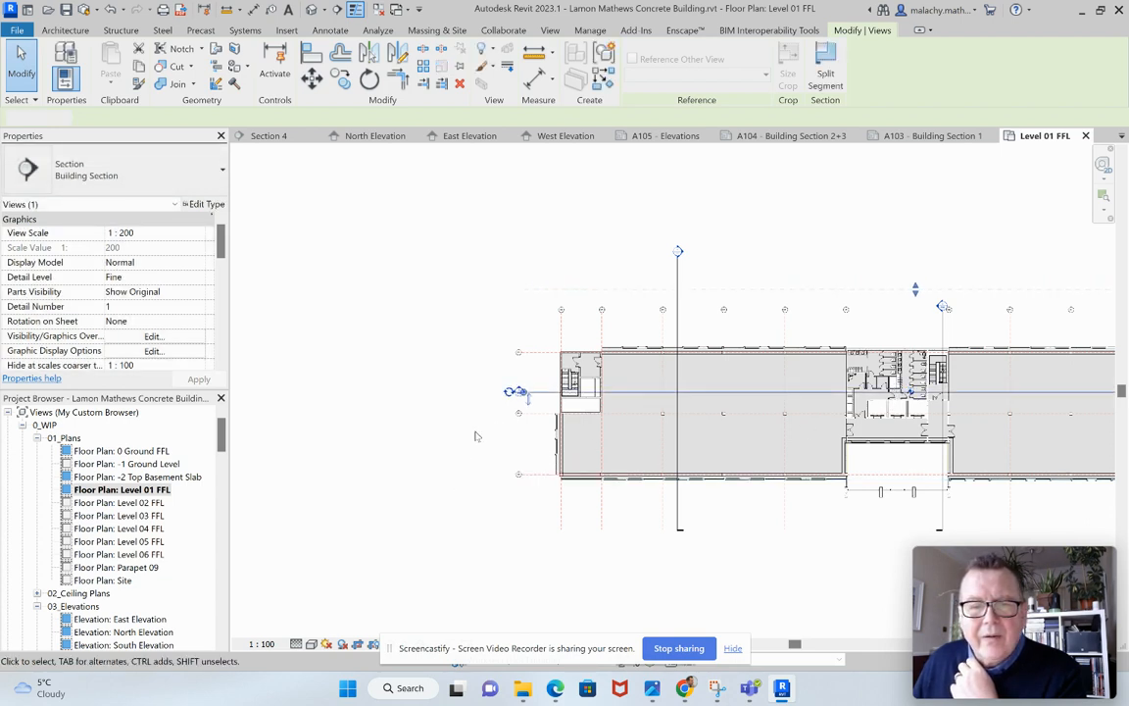
click(263, 645)
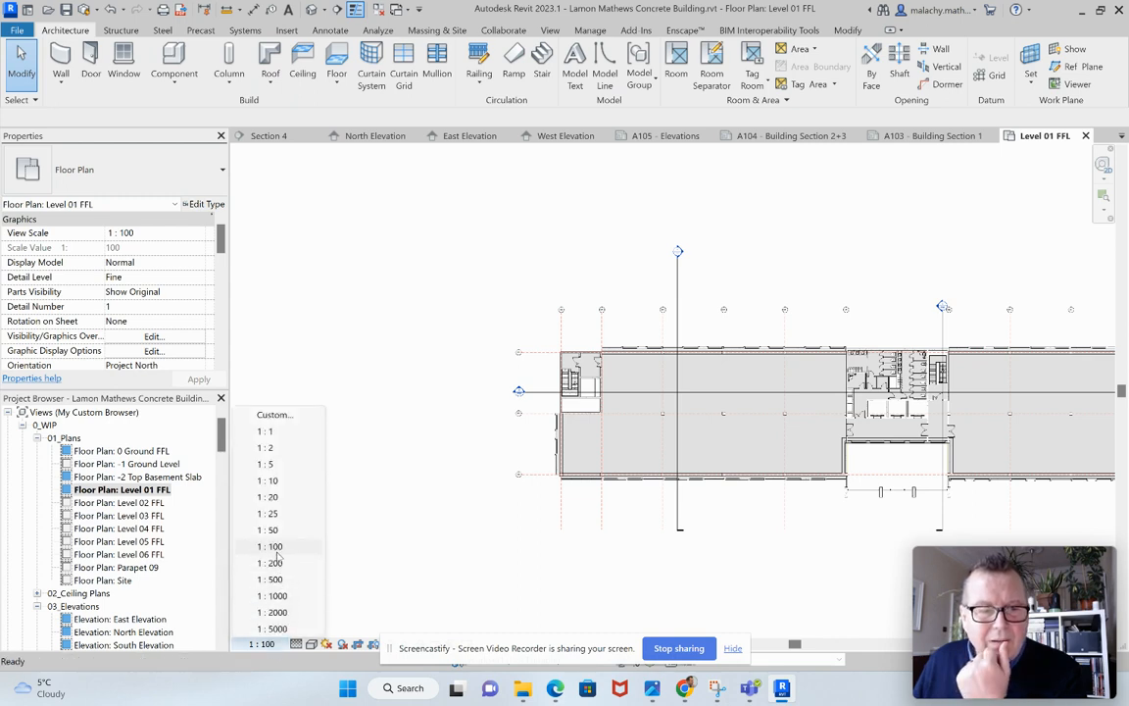
- Put the Level 01 FFL plan back at 1:200 and scroll the browser down to the sections
click(269, 563)
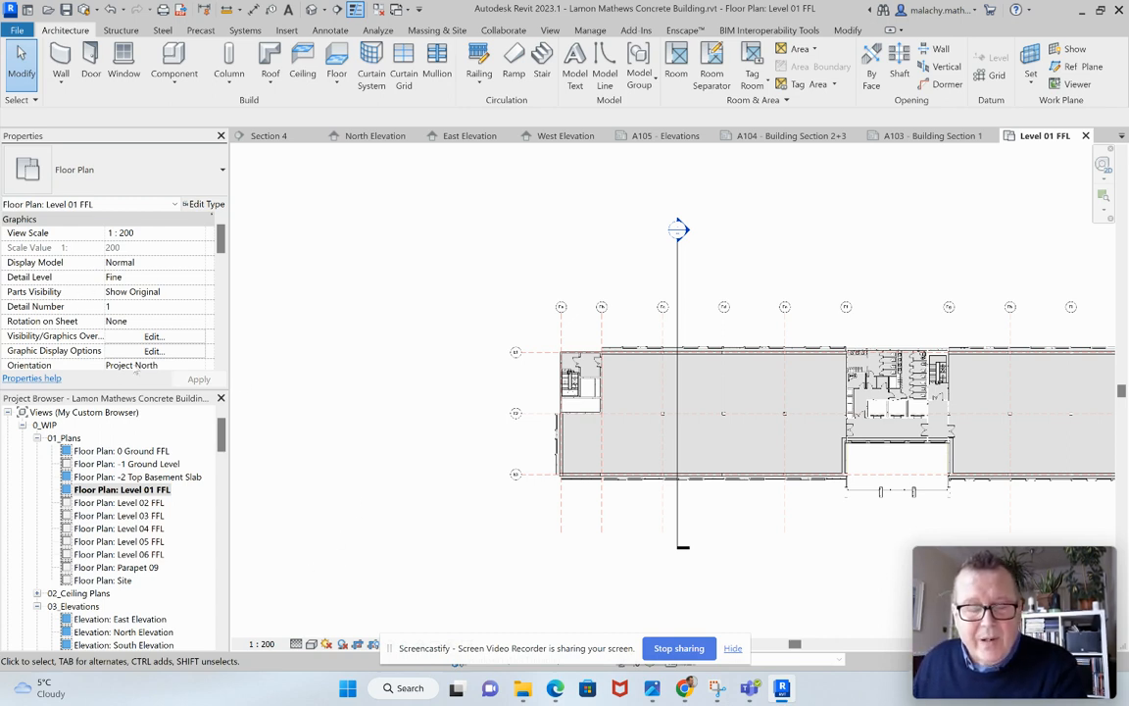
mouse_move(354, 415)
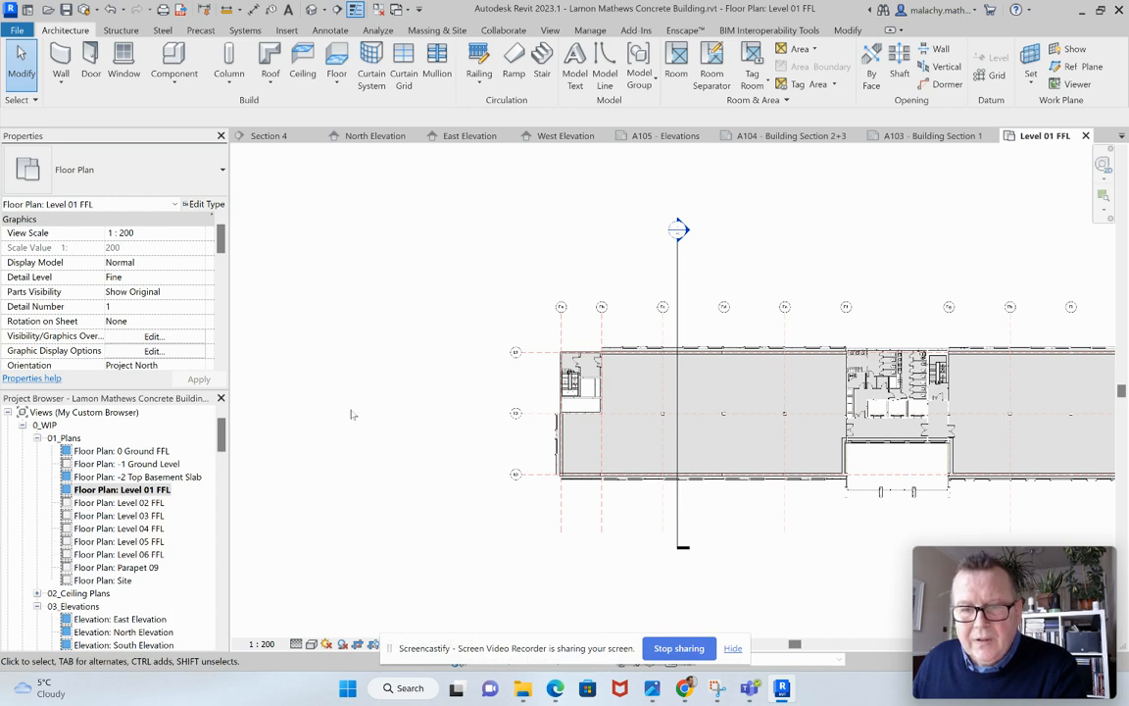
mouse_move(356, 421)
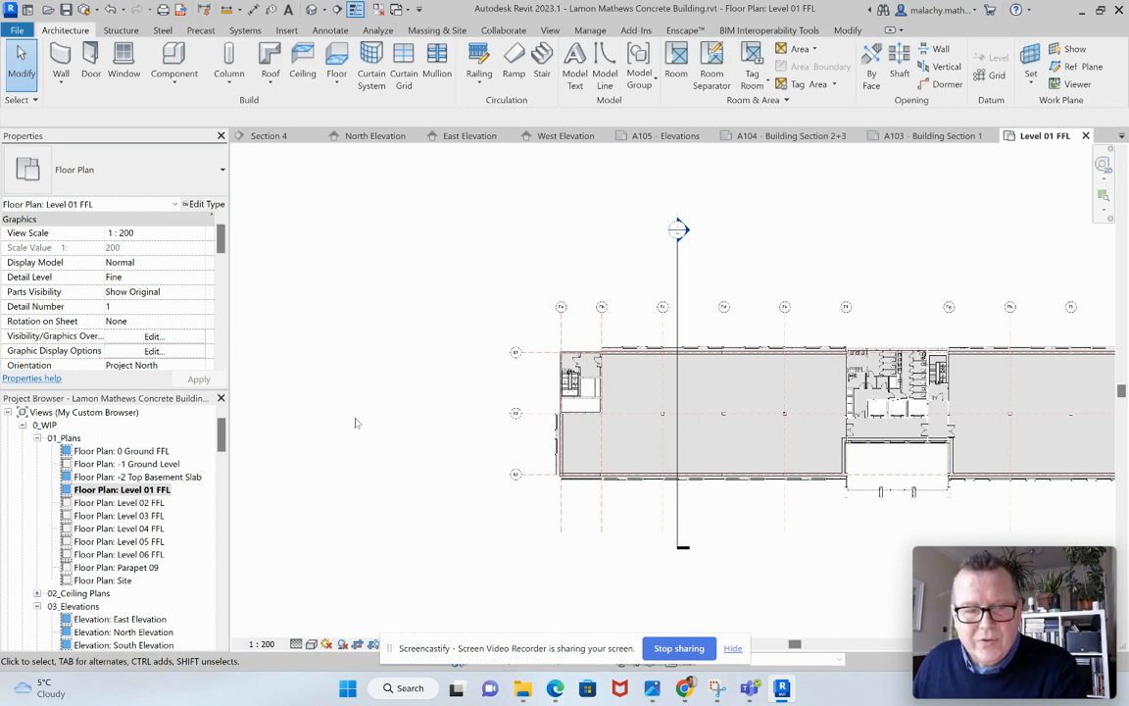
mouse_move(696, 221)
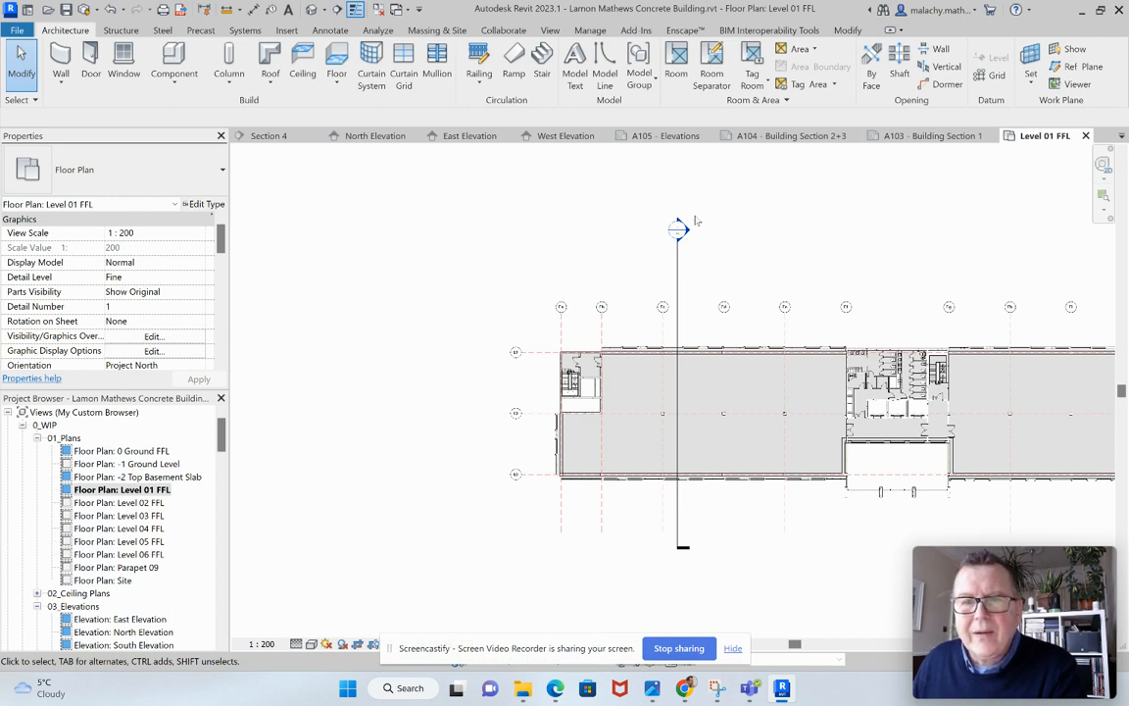
mouse_move(283, 511)
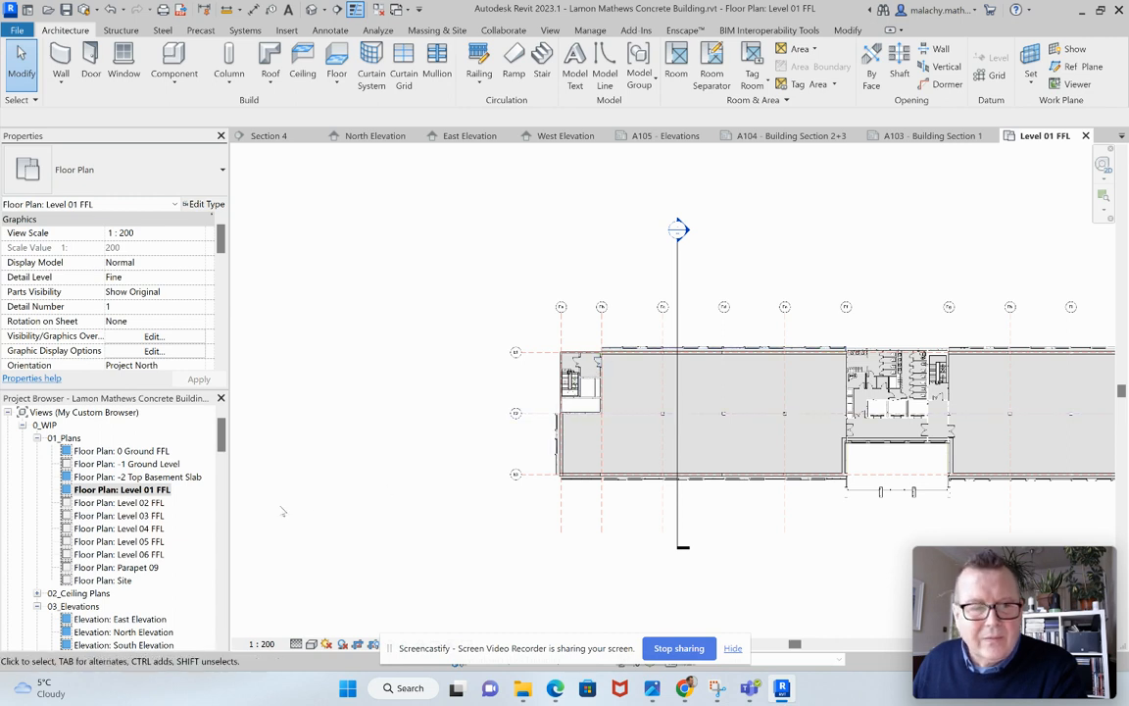
scroll(down, 3)
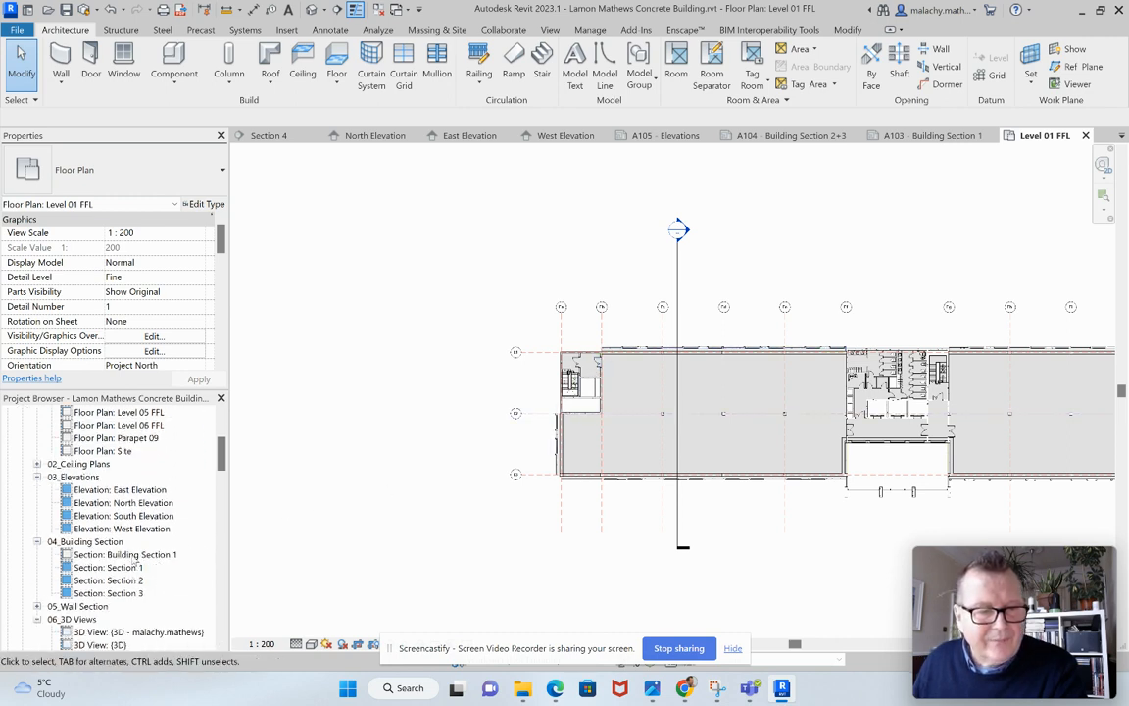
- Open the Section 1 view at 1:200 and scroll the Project Browser toward the A101 - Plans 1 sheet
double_click(108, 567)
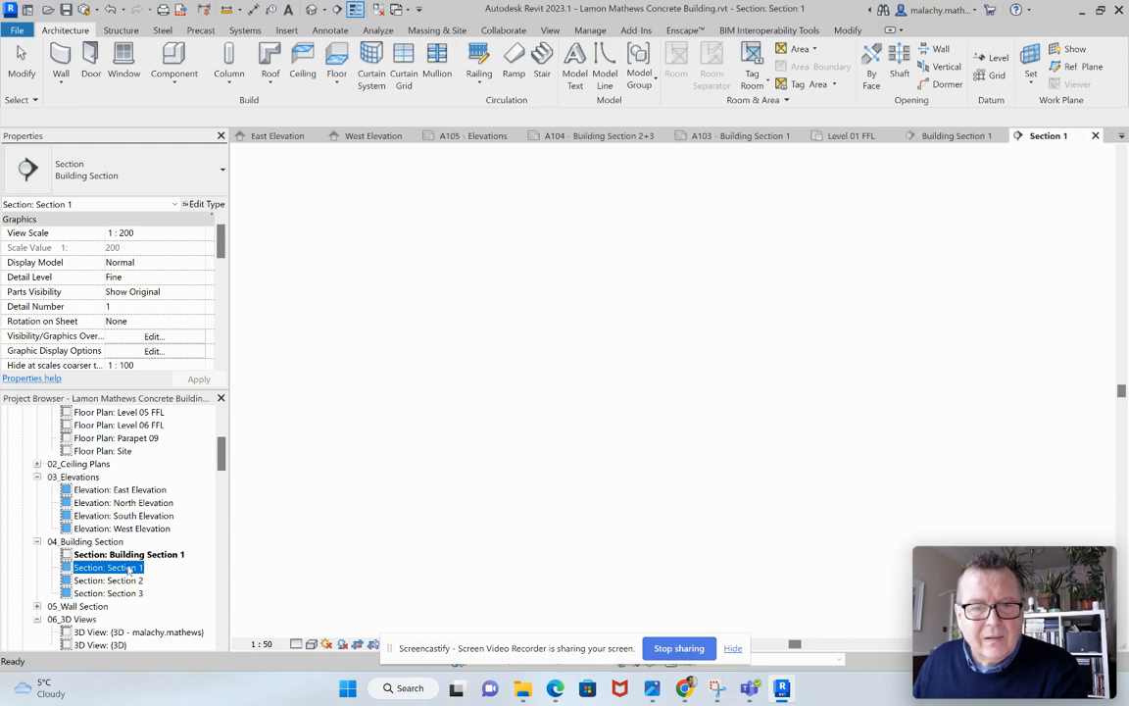
double_click(108, 567)
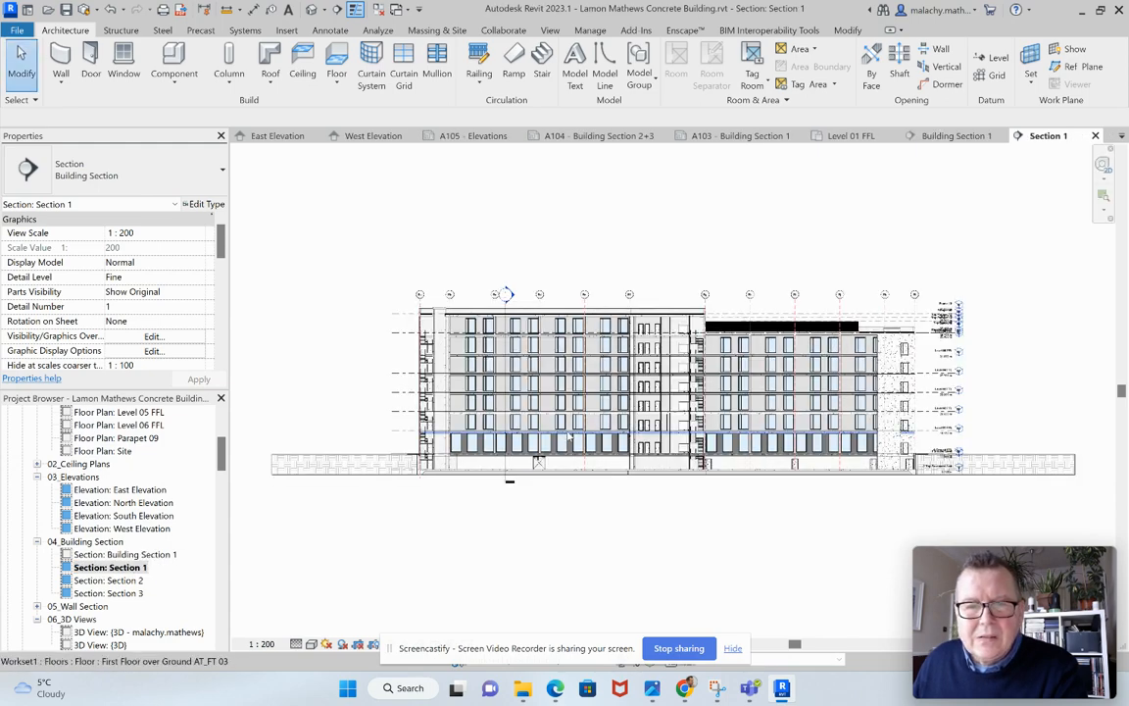
scroll(up, 3)
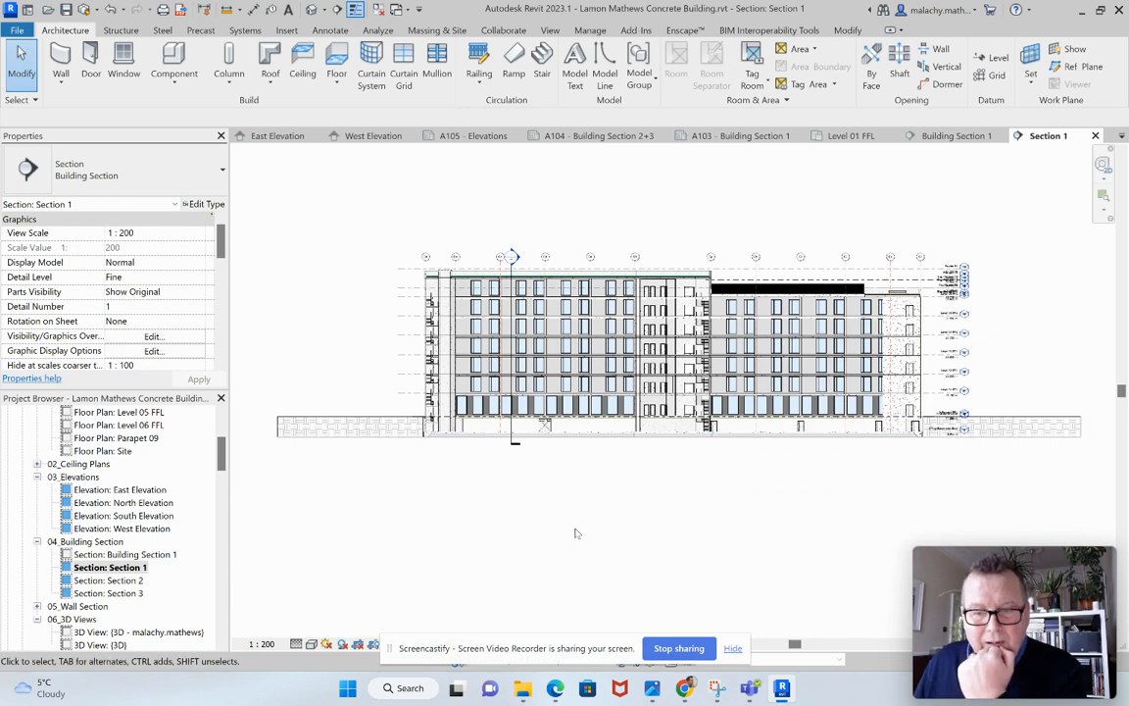
mouse_move(360, 633)
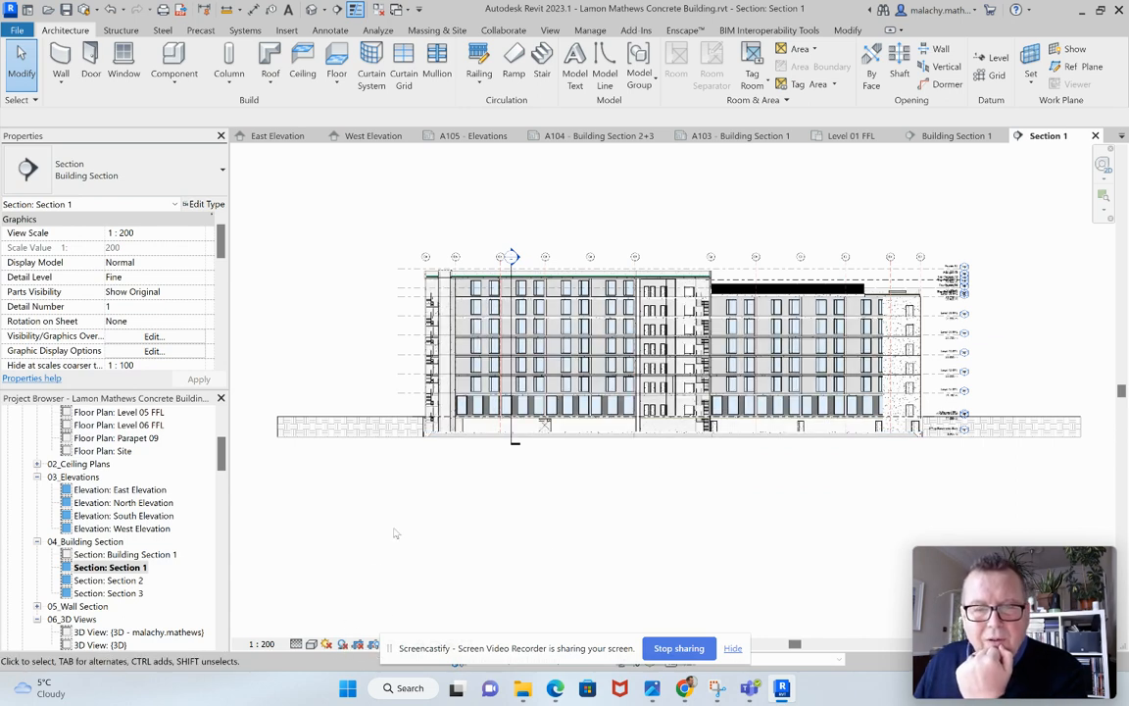
scroll(down, 3)
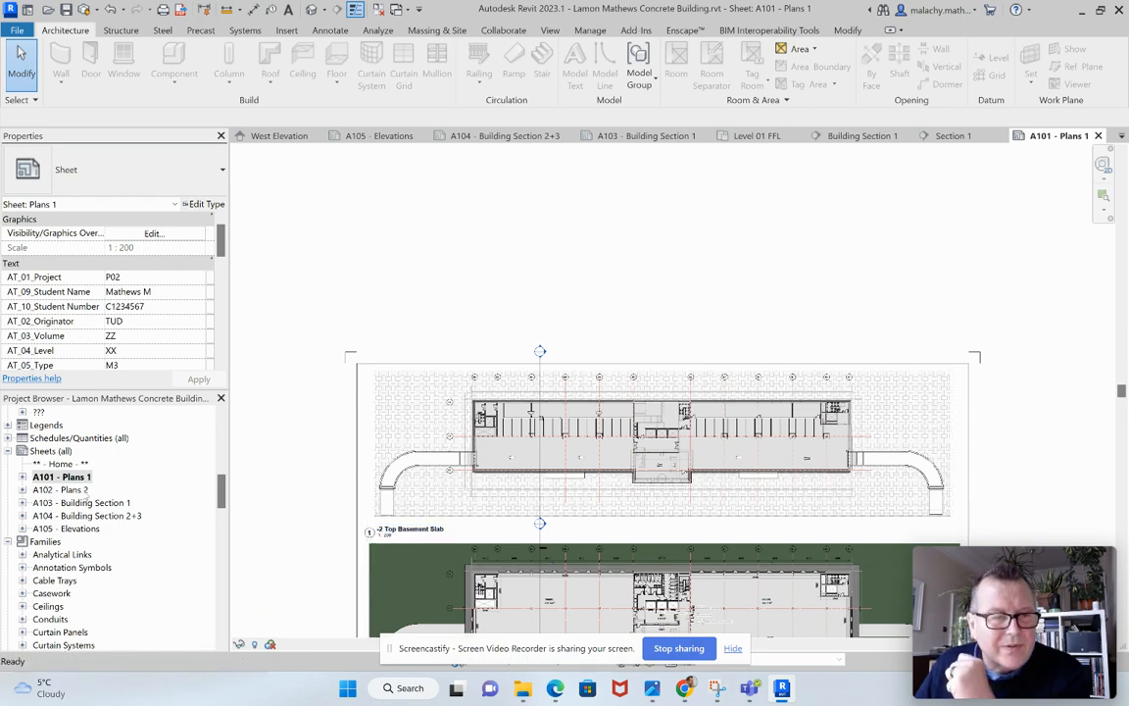
- Open sheet A102 - Plans 2 from the Sheets (all) list in the Project Browser
double_click(59, 489)
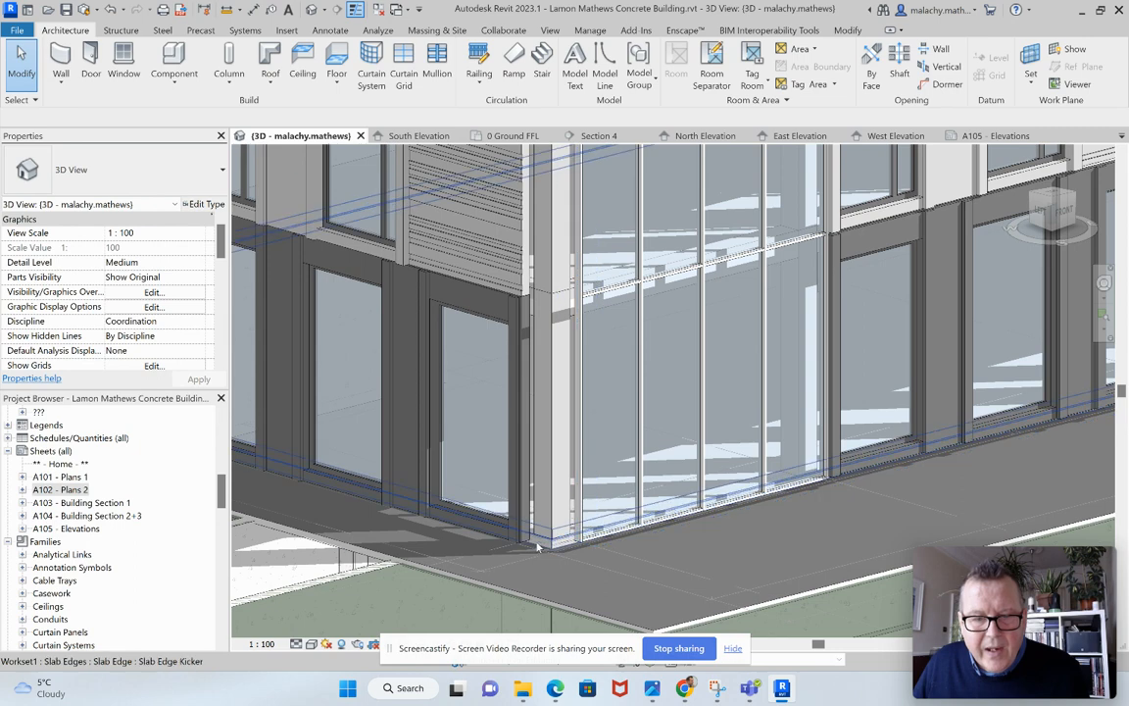
mouse_move(538, 548)
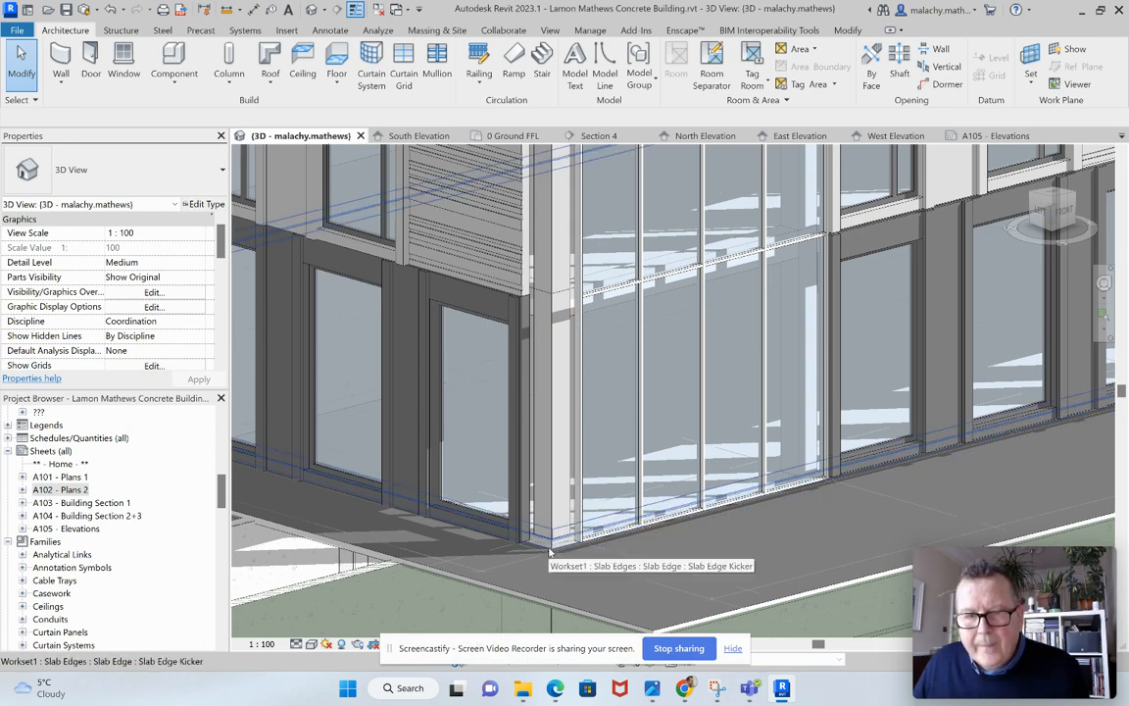